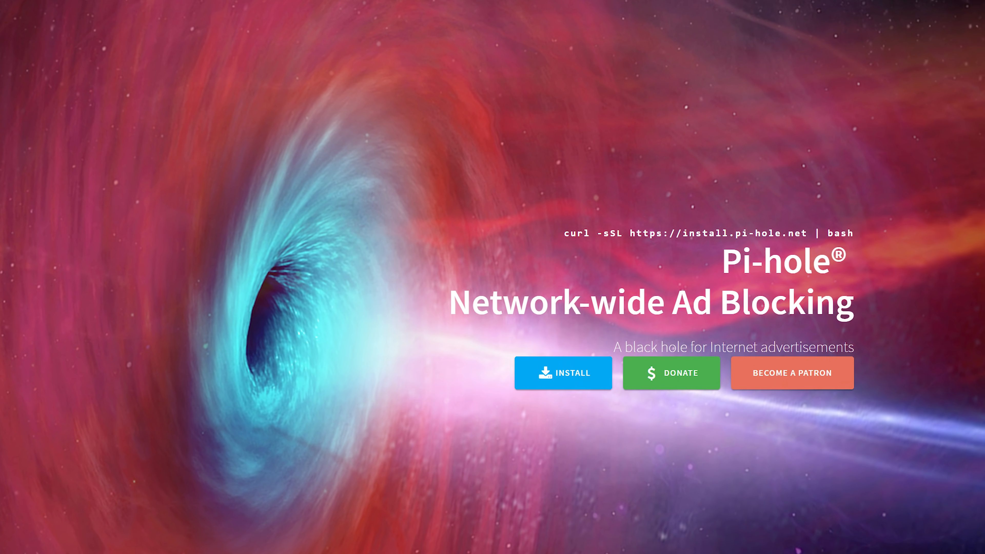
# Scroll the Pi-hole homepage down to the network-wide ad-blocking feature overview.
pyautogui.scroll(-3)
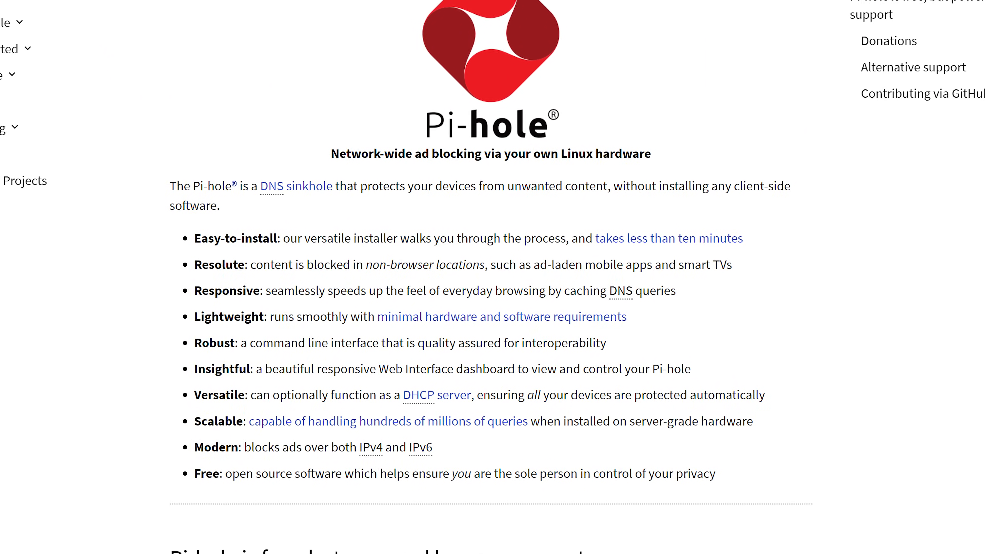
pyautogui.scroll(-3)
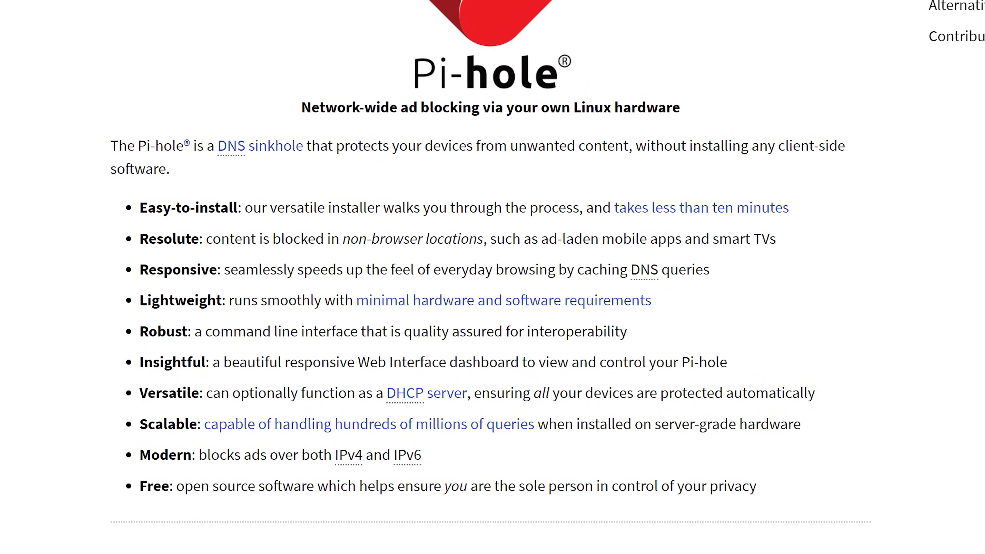
pyautogui.scroll(-3)
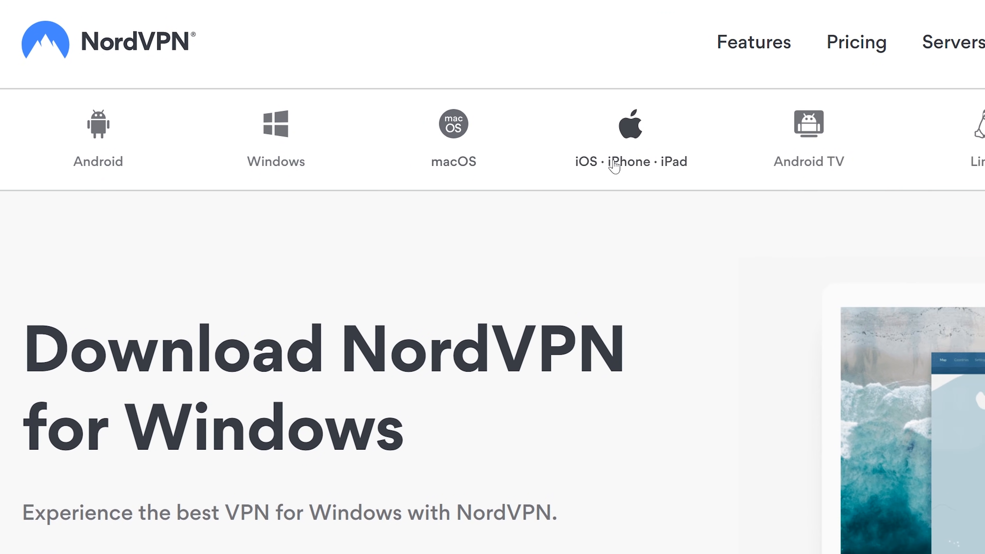
# Request the NordVPN Windows installer and scroll the plan page to the $2.99 three-year plan.
pyautogui.hscroll(3)
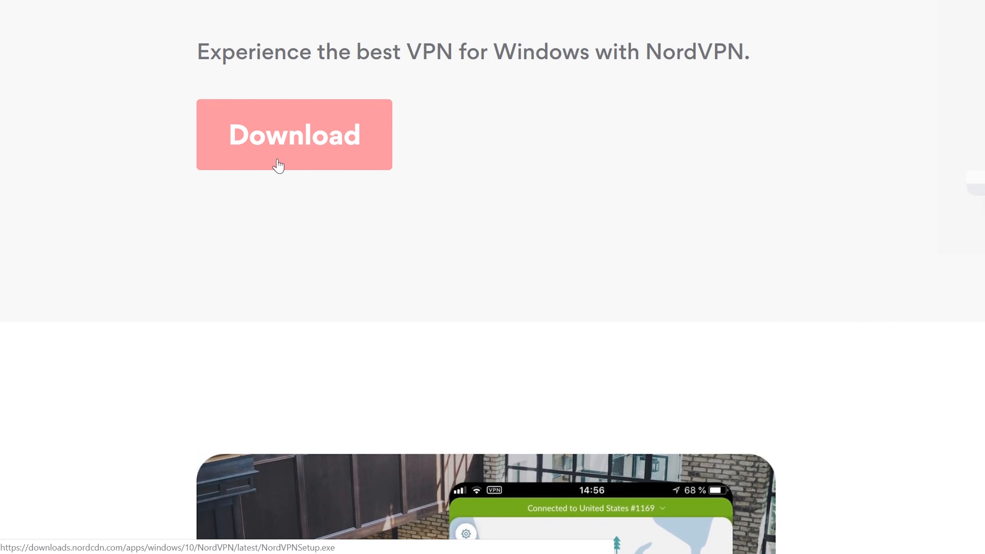
pyautogui.click(293, 134)
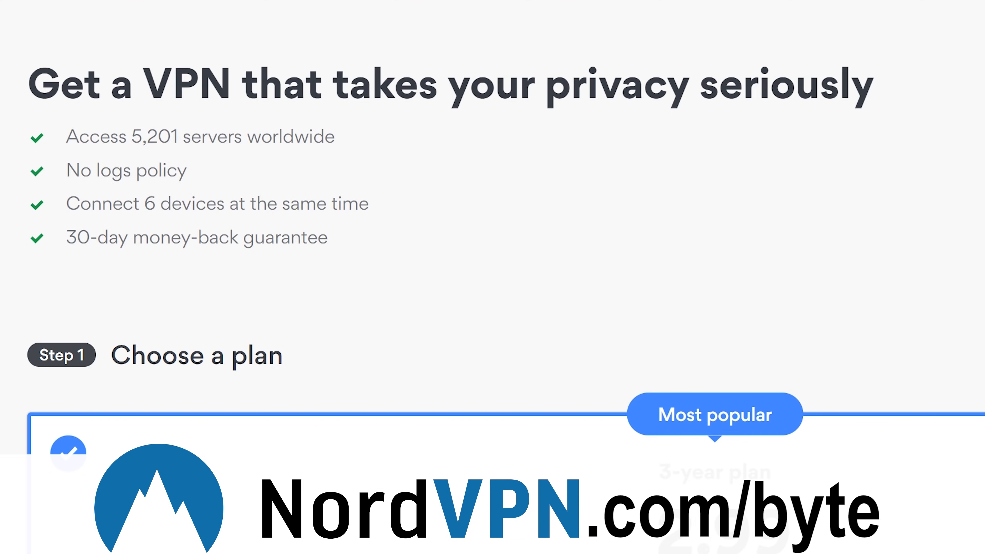
pyautogui.scroll(-3)
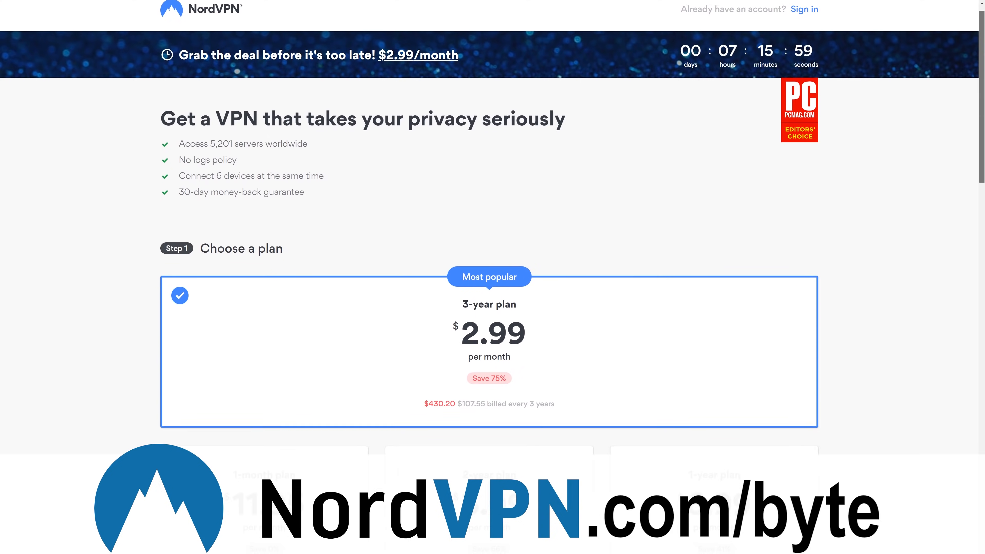
pyautogui.scroll(-3)
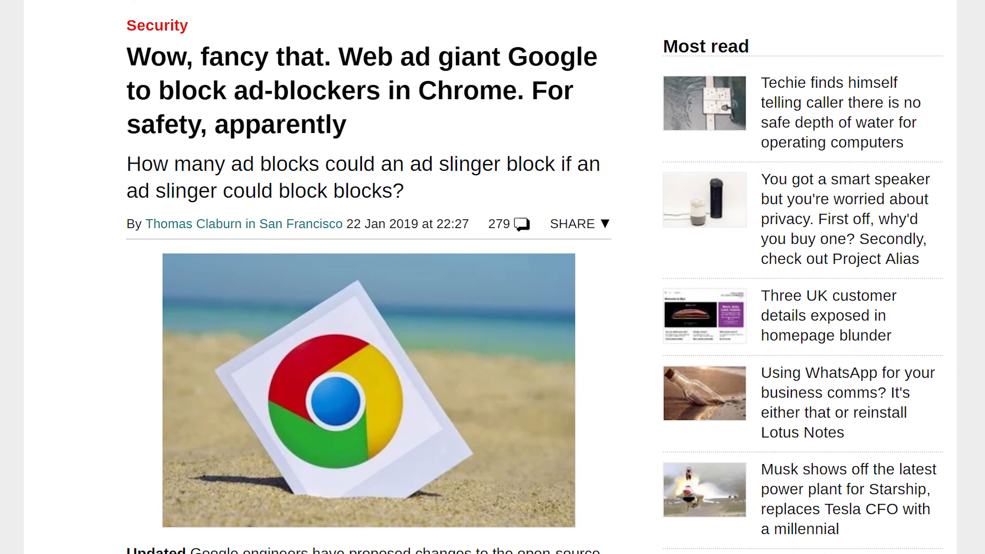
pyautogui.scroll(-3)
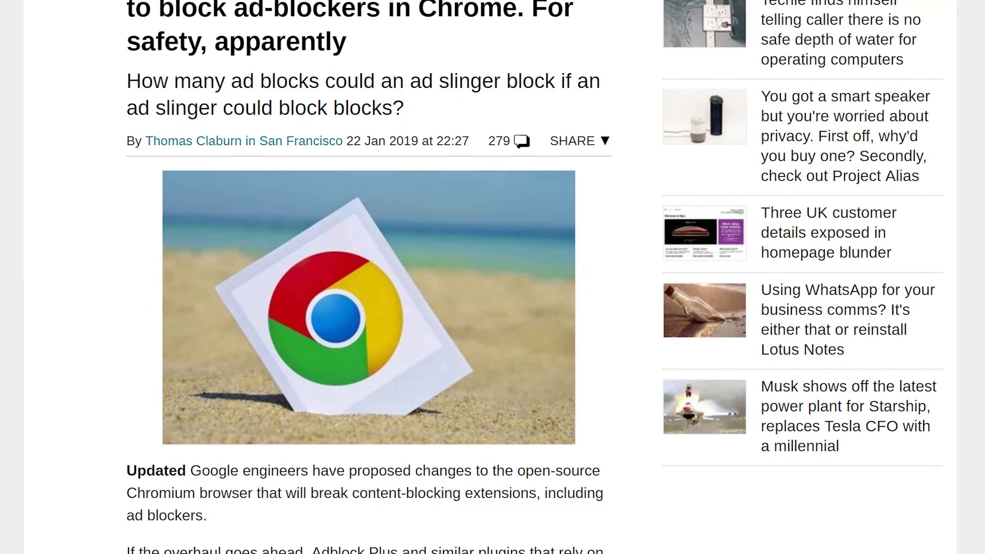
pyautogui.scroll(-3)
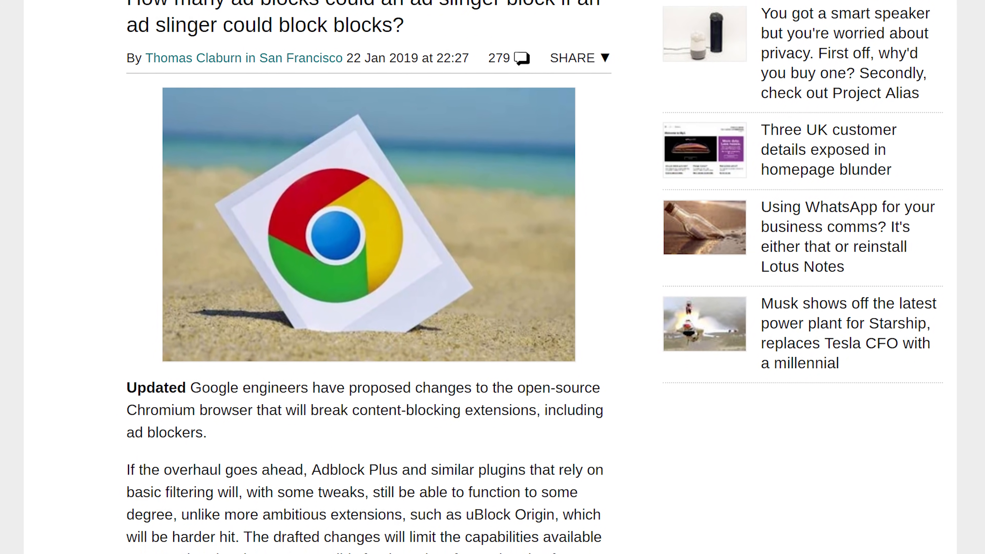
pyautogui.scroll(-3)
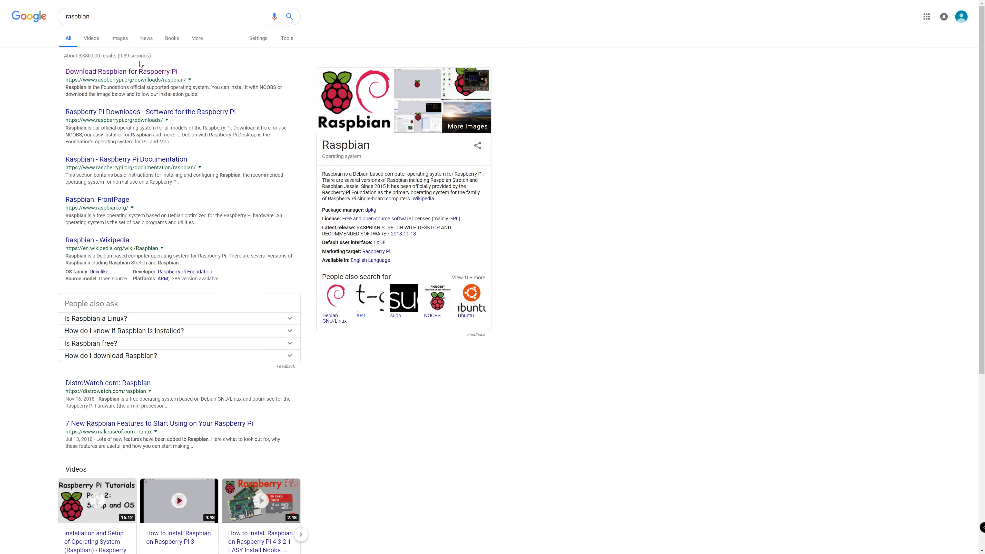
# Follow the Raspbian download result, then request balenaEtcher for Windows x64.
pyautogui.click(121, 72)
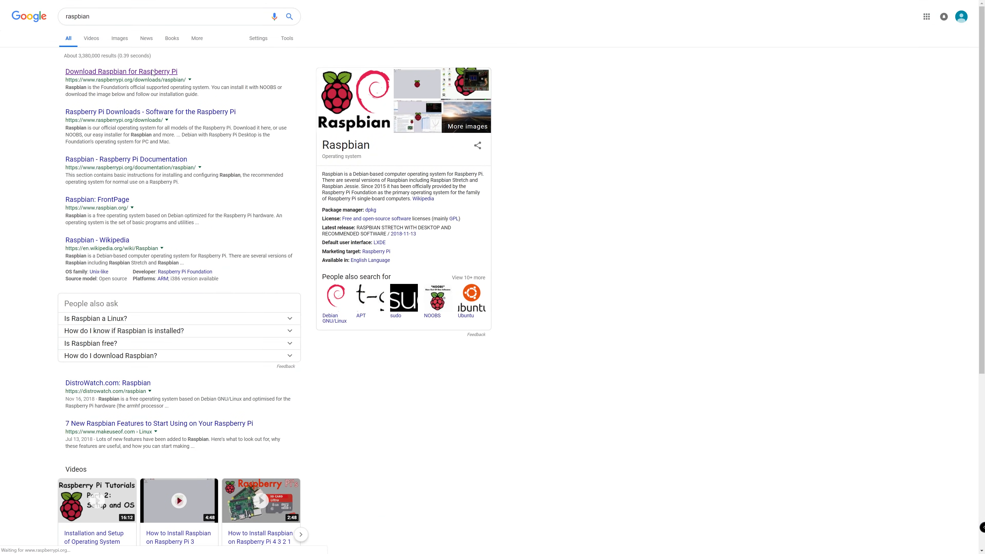
pyautogui.click(120, 71)
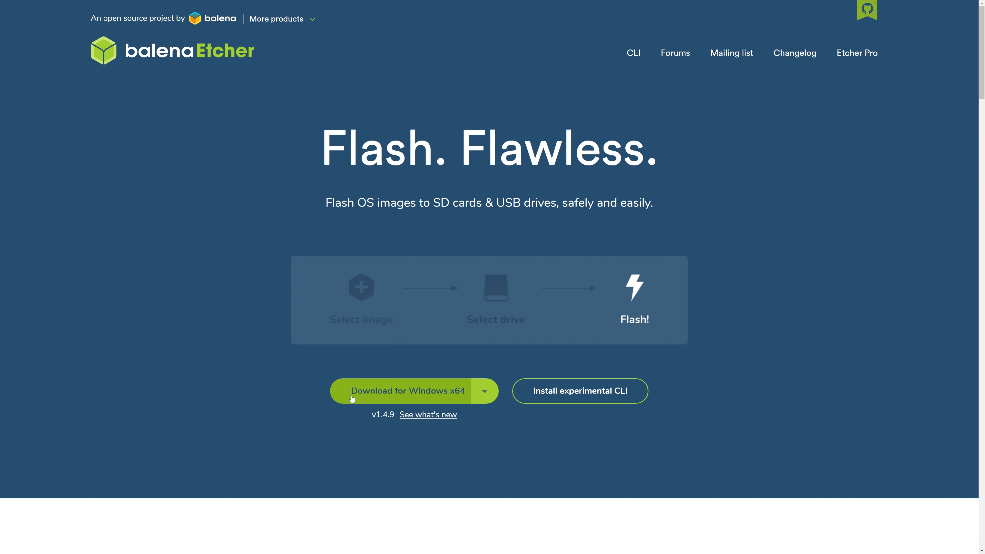
pyautogui.click(405, 391)
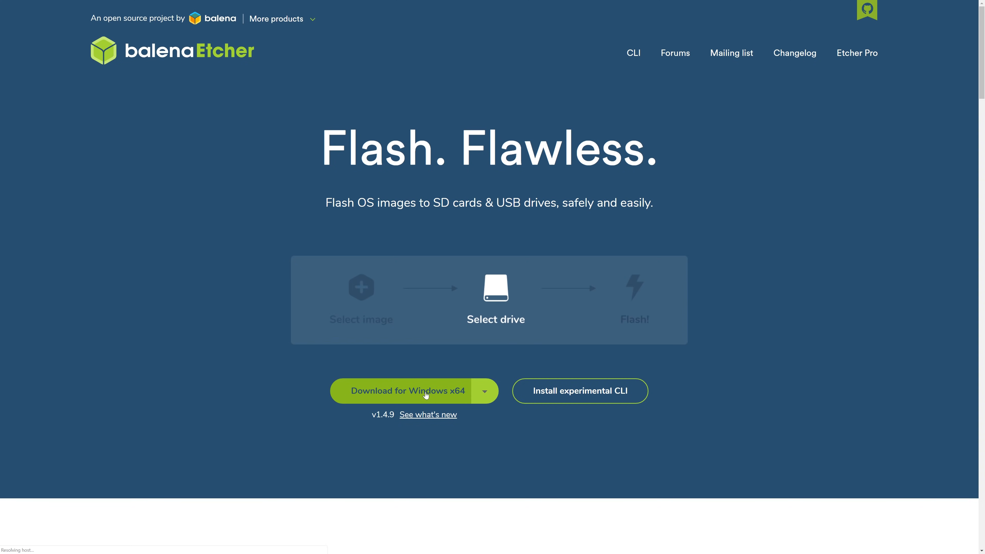
pyautogui.click(404, 391)
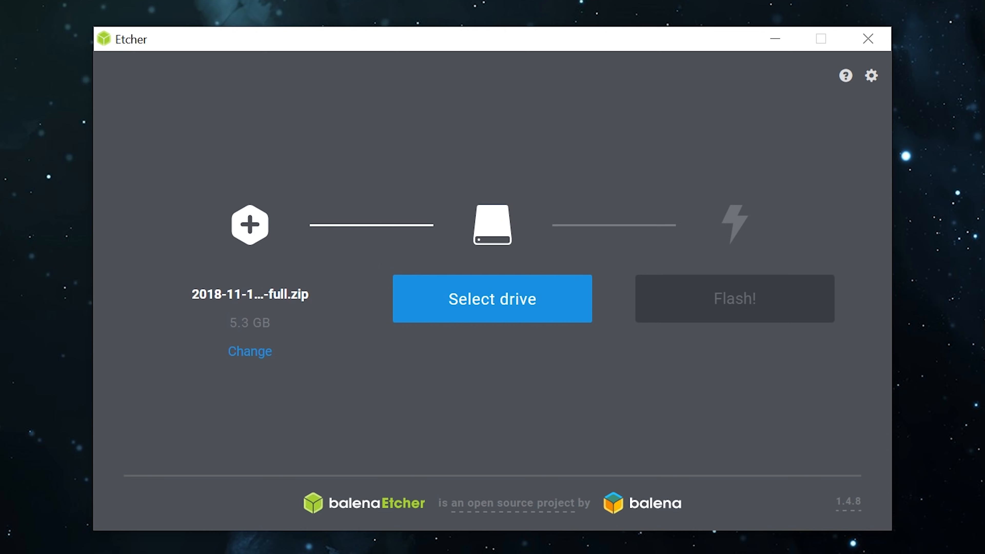
# Target the 64.17 GB Generic Micro SD card and start flashing the Raspbian image.
pyautogui.click(492, 298)
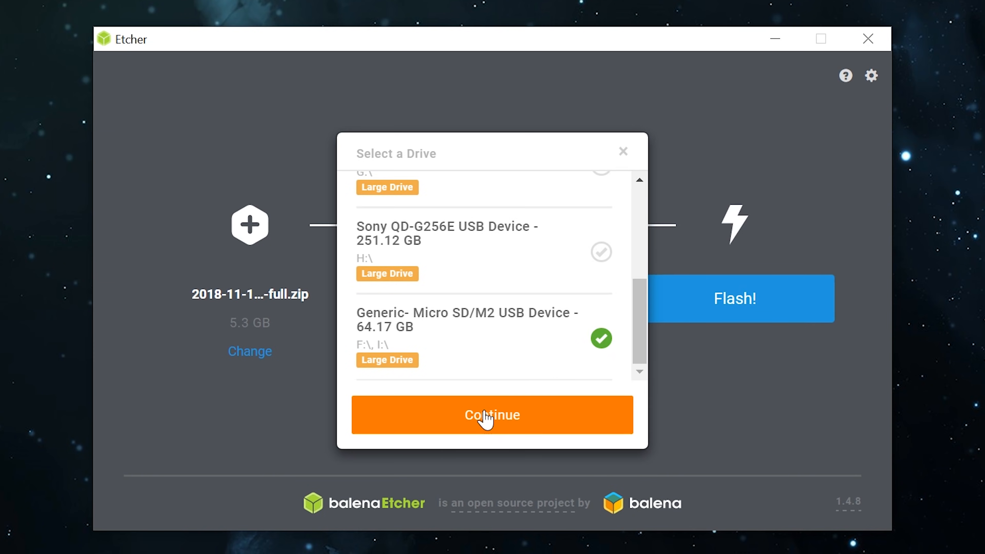
pyautogui.click(493, 415)
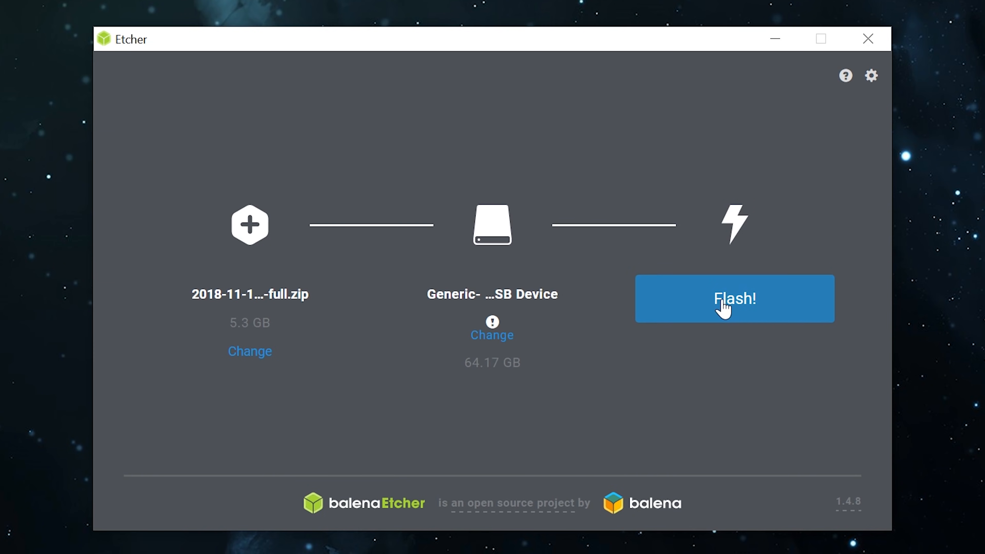
pyautogui.click(734, 299)
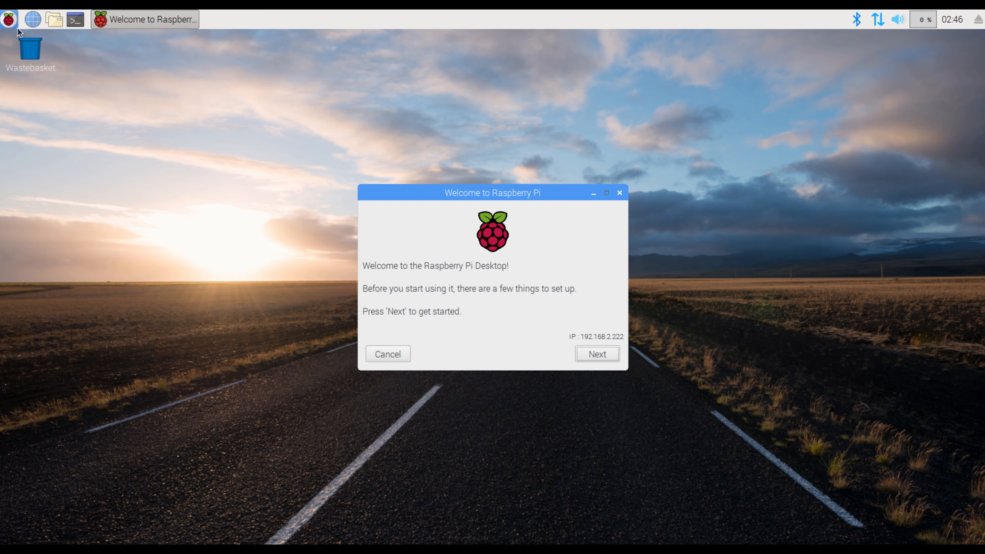
pyautogui.click(75, 19)
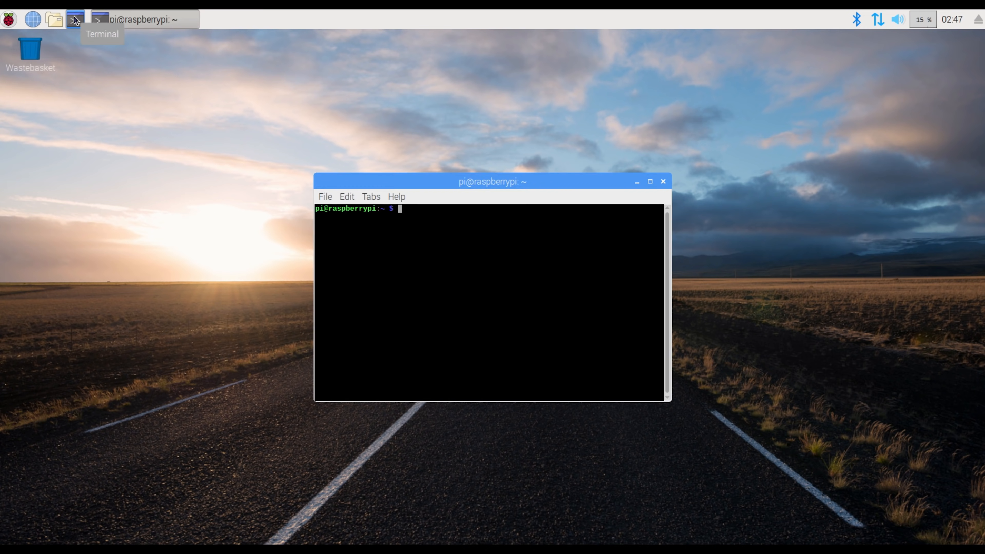
pyautogui.write('curl -sSL https://install.pi-hole.net | bash')
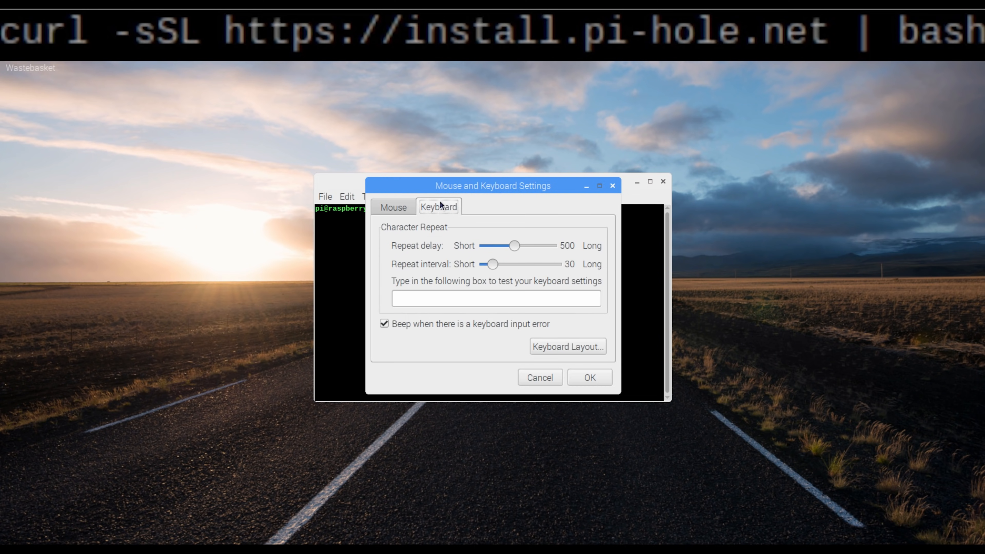
pyautogui.click(566, 347)
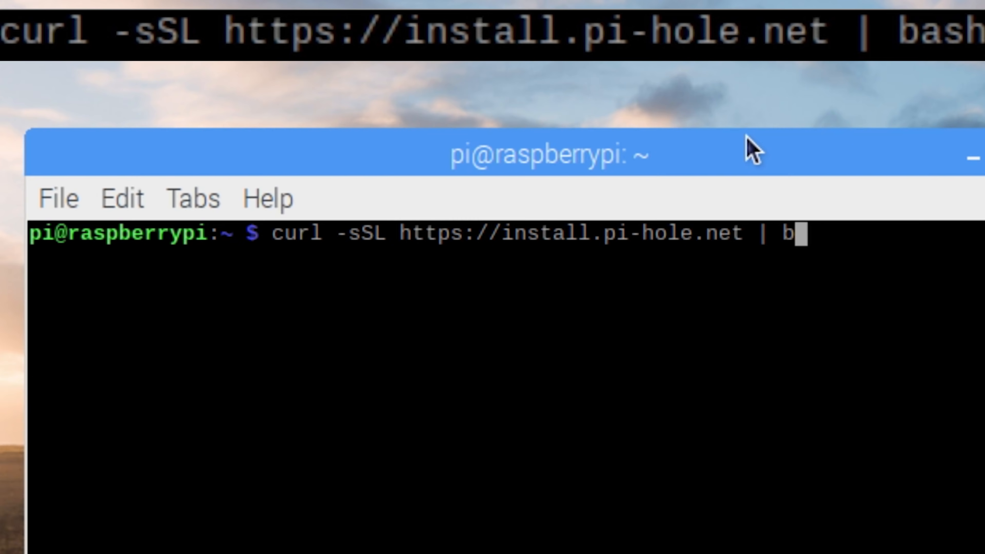
pyautogui.write('ash')
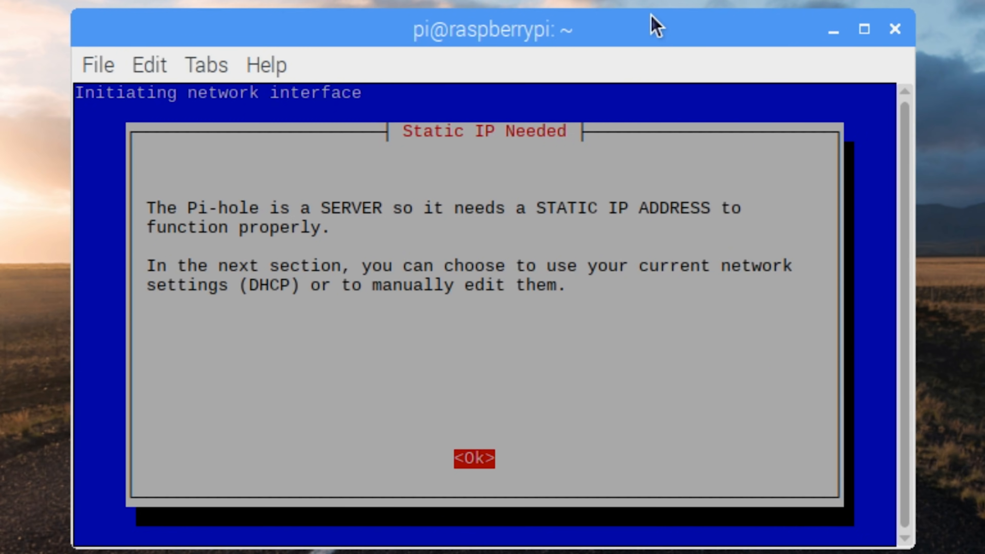
# Acknowledge the static IP notice and choose Google as the upstream DNS provider.
pyautogui.click(473, 458)
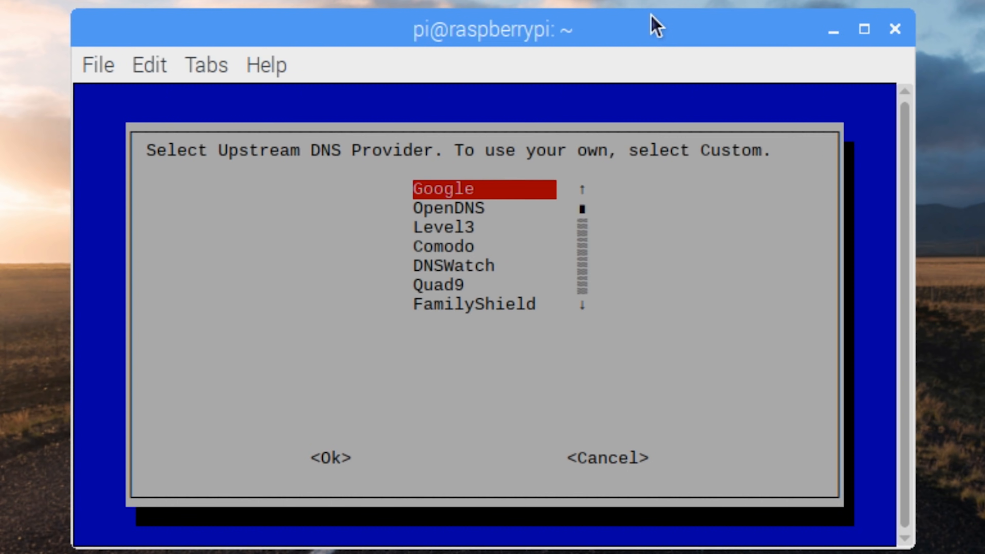
pyautogui.press('Down')
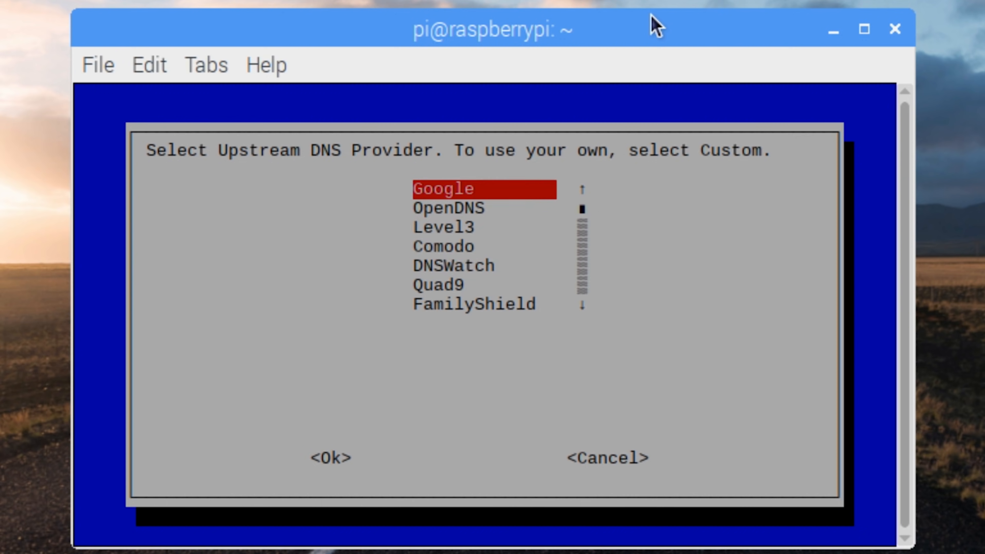
pyautogui.press('Tab')
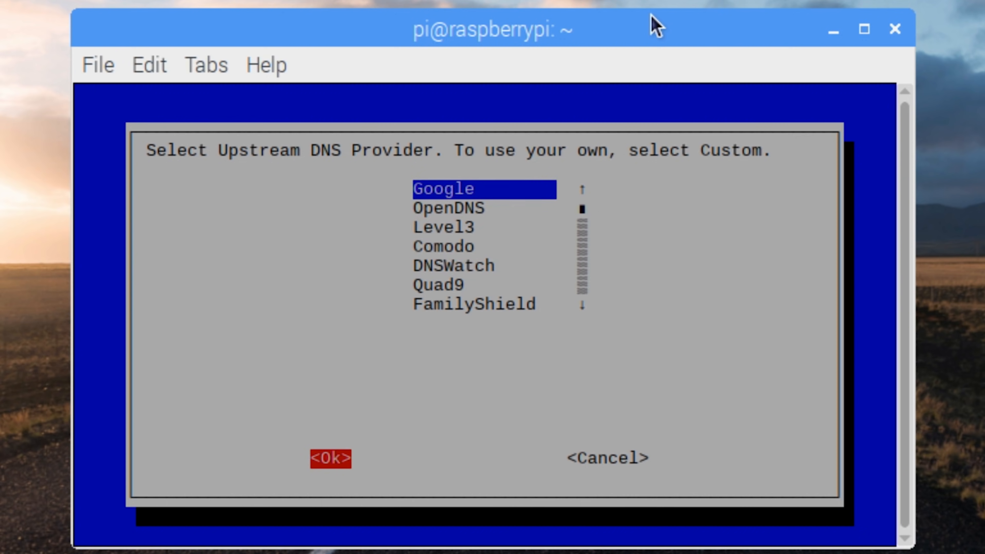
pyautogui.click(329, 458)
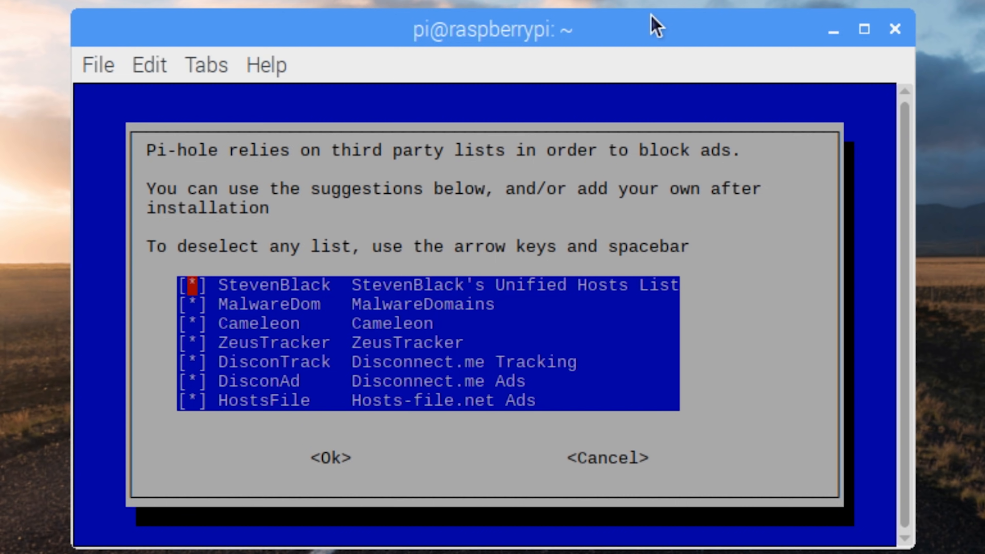
# Keep all blocklists, make 192.168.2.222 static, acknowledge the conflict warning and enable web admin.
pyautogui.press('Down')
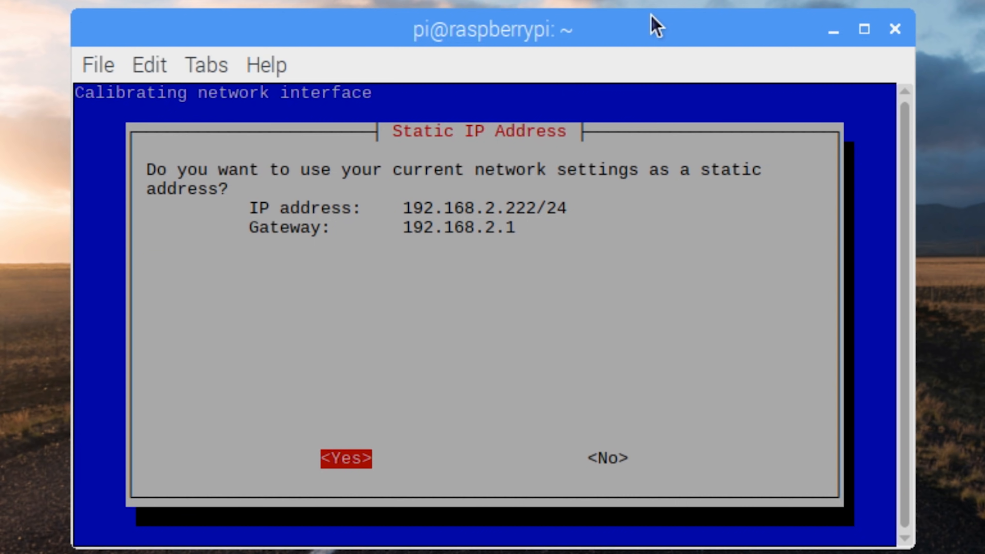
pyautogui.click(344, 457)
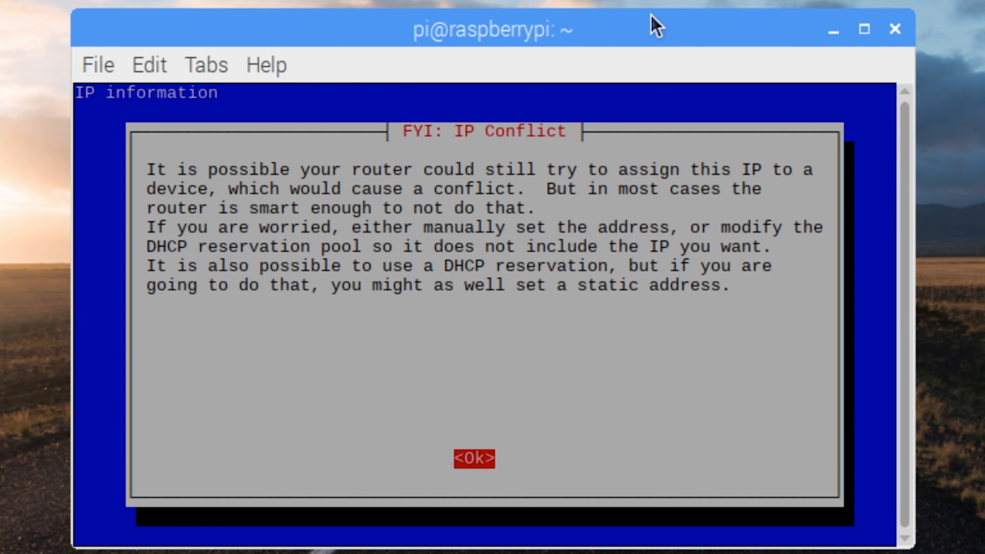
pyautogui.click(473, 459)
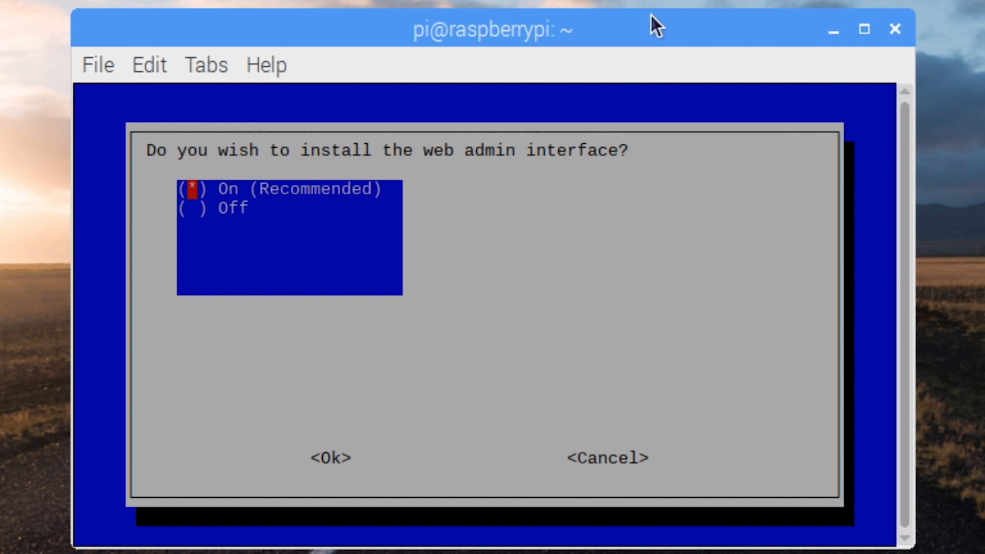
pyautogui.click(329, 457)
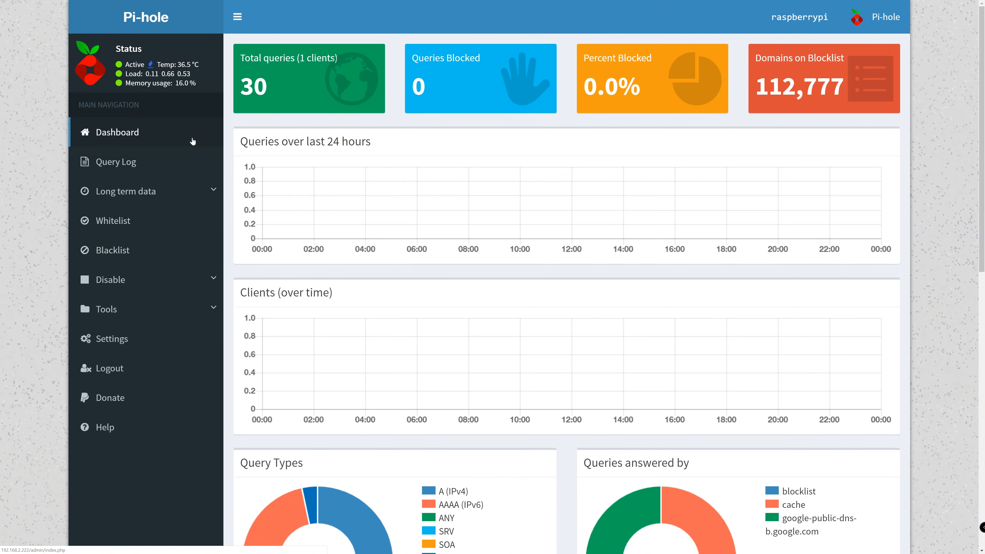
pyautogui.moveTo(515, 250)
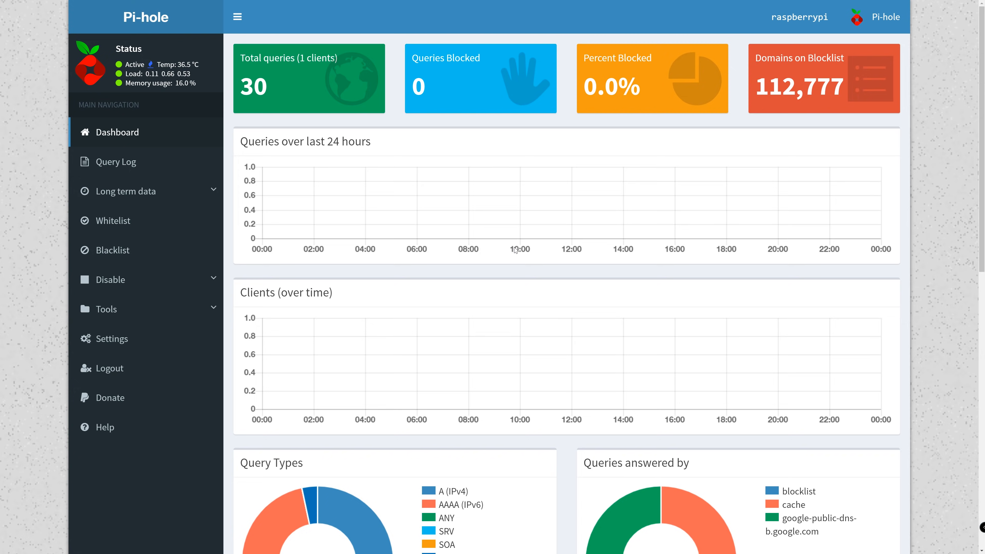
# Go to the Pi-hole admin panel and sign in to the console.
pyautogui.scroll(-3)
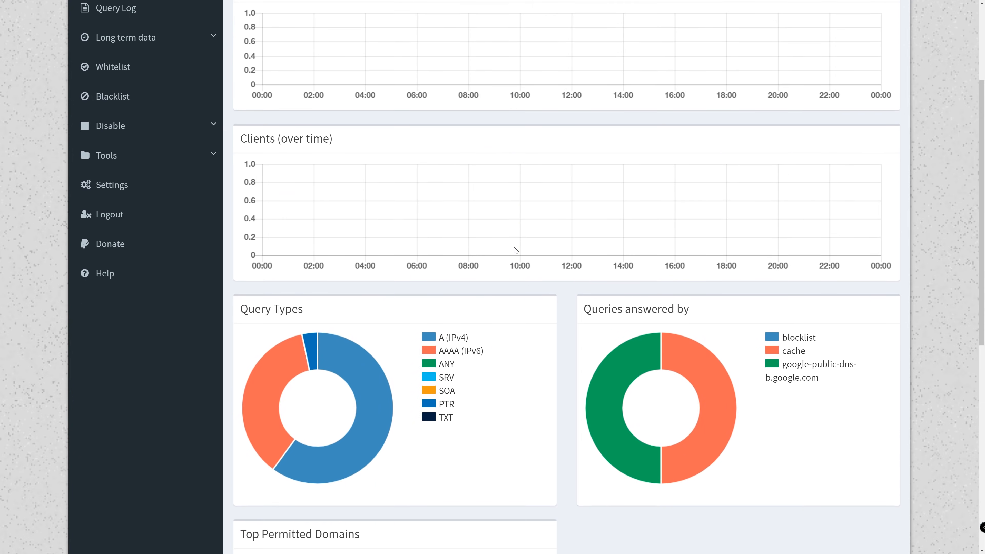
pyautogui.scroll(-3)
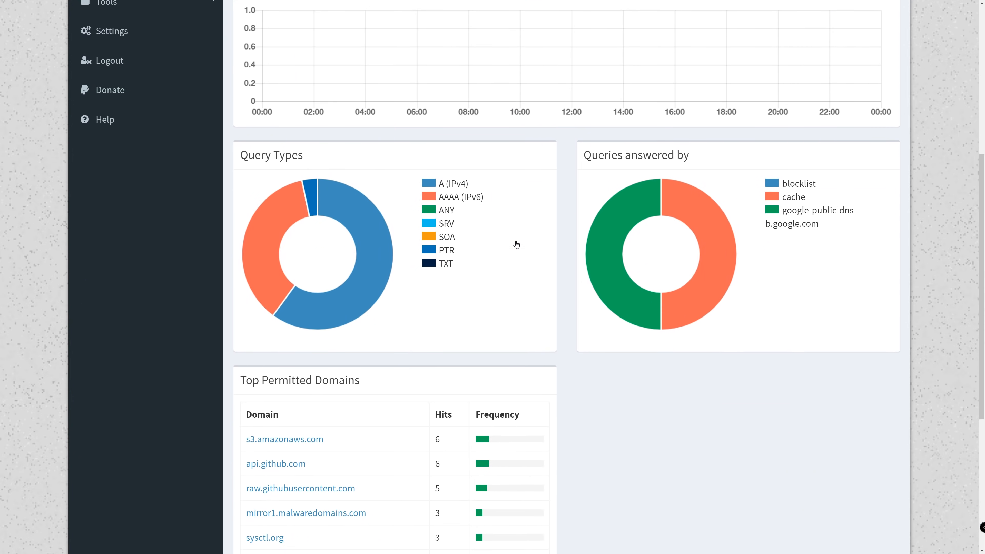
pyautogui.scroll(-3)
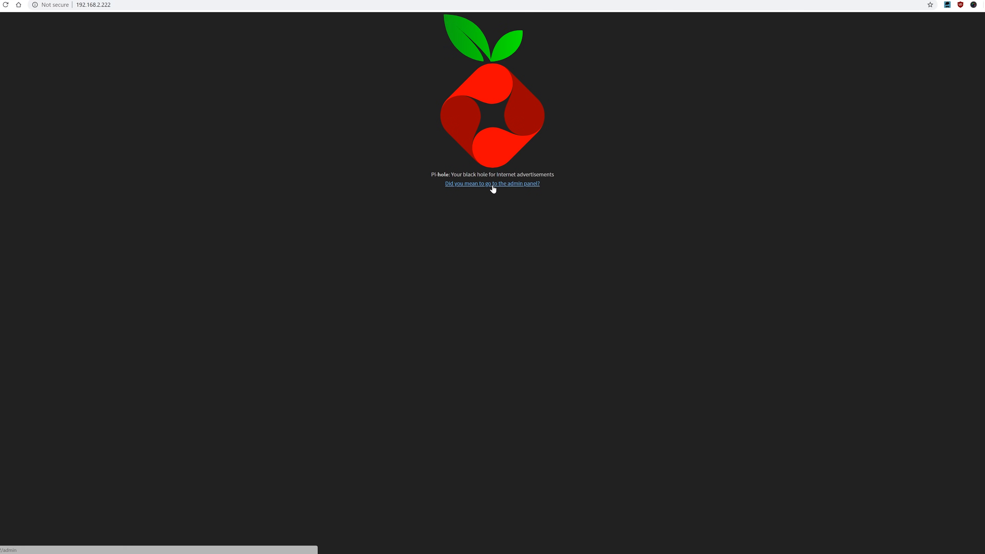
pyautogui.click(492, 184)
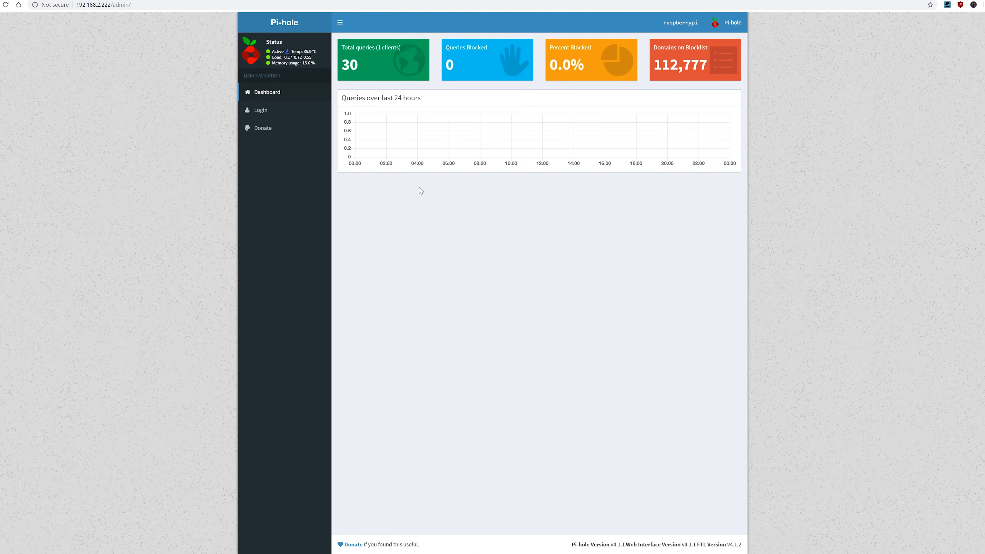
pyautogui.moveTo(409, 186)
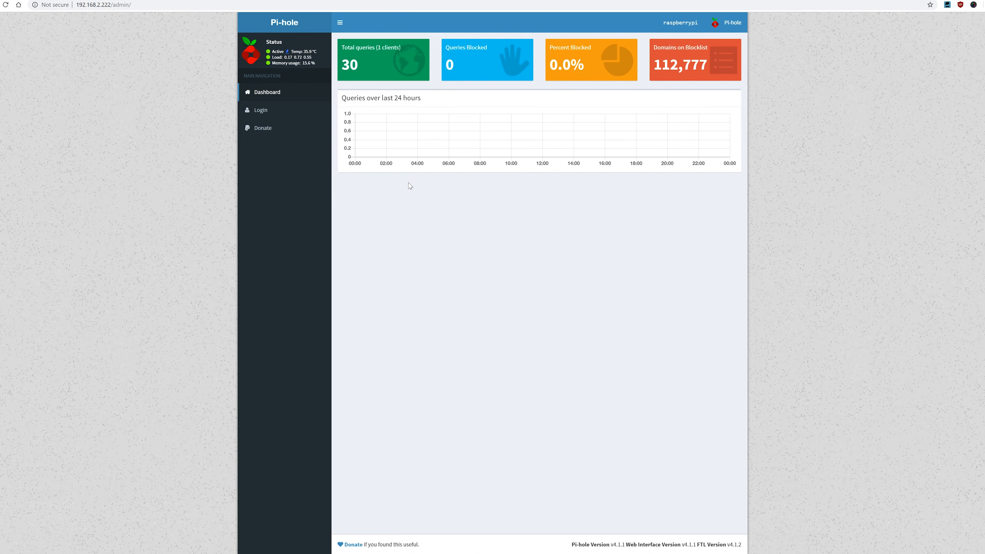
pyautogui.click(260, 109)
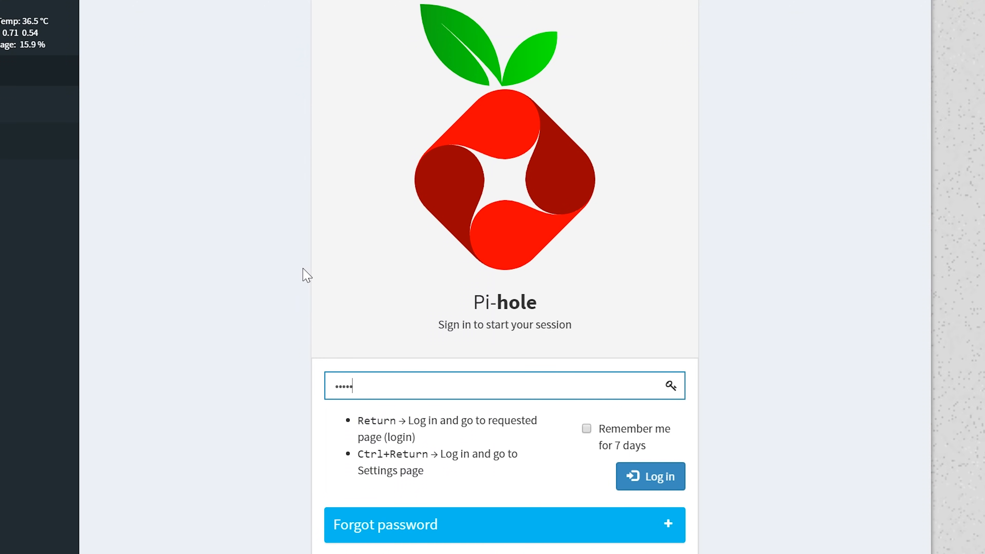
pyautogui.click(650, 476)
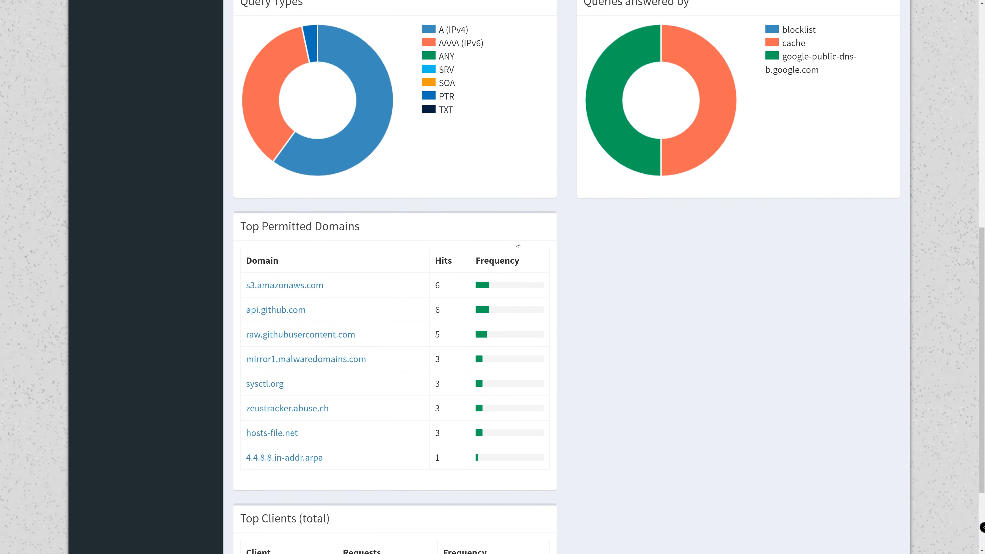
# Show the Query Log listing the 30 recent DNS queries.
pyautogui.scroll(-3)
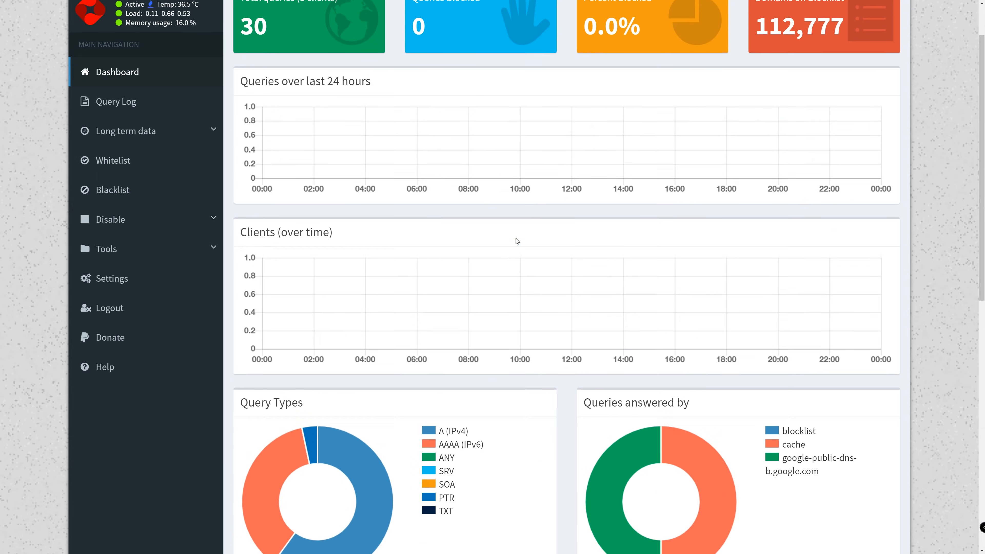
pyautogui.click(116, 101)
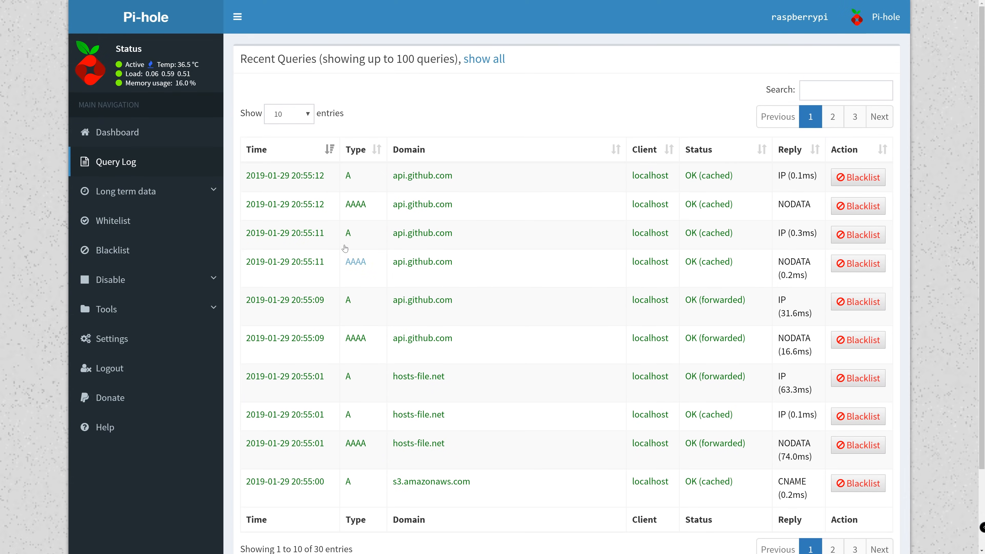
pyautogui.moveTo(123, 279)
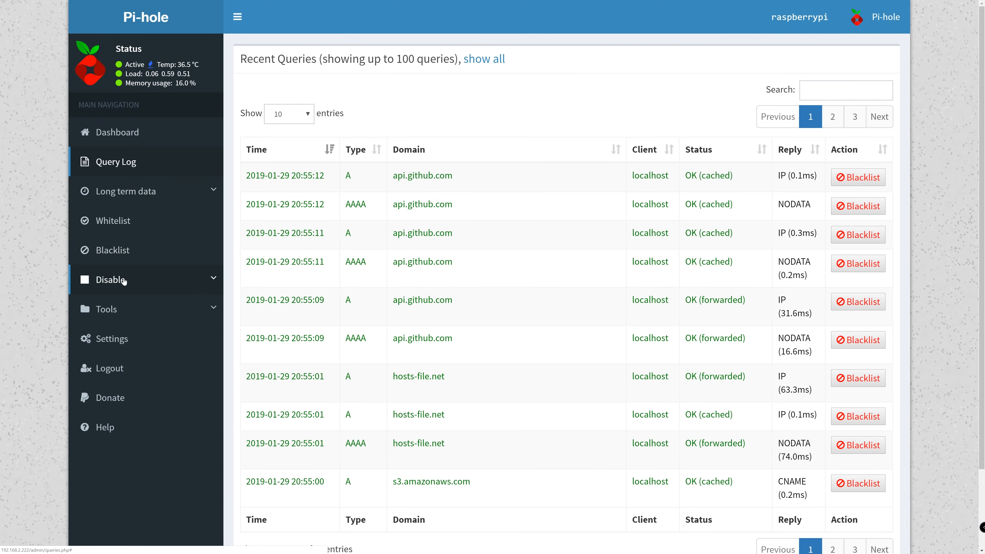
pyautogui.click(115, 280)
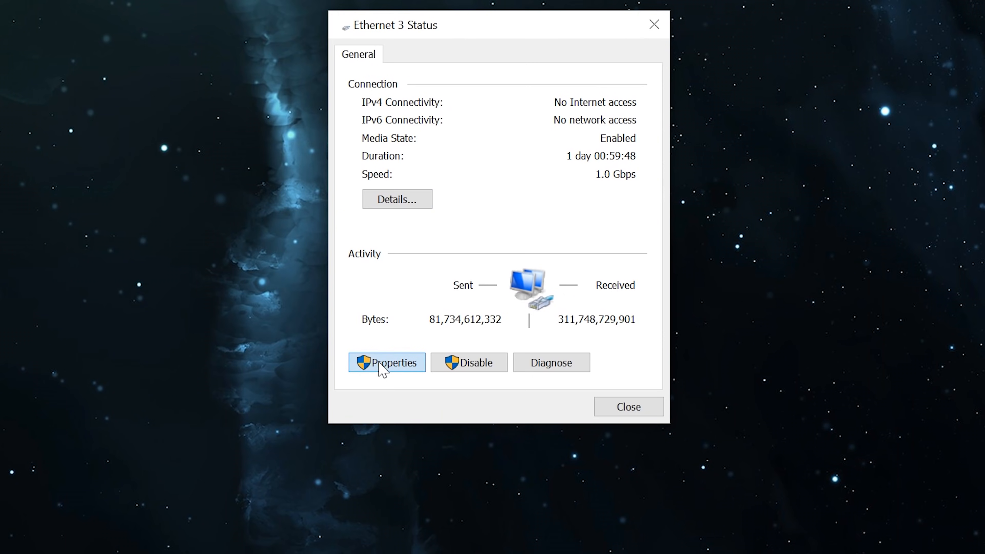
# Set Ethernet 3's IPv4 preferred DNS server to 192.168.2.222, keeping 8.8.8.8 as alternate.
pyautogui.click(386, 362)
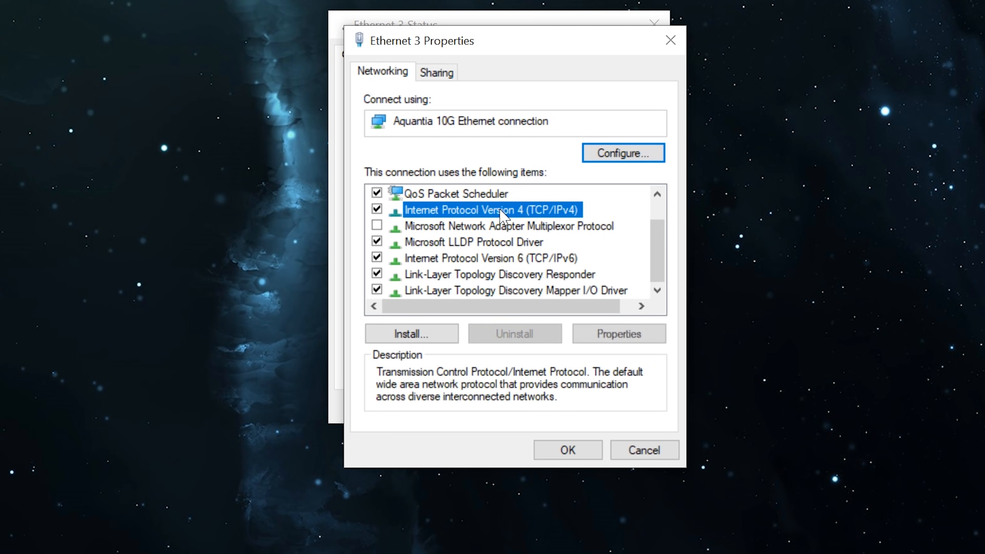
pyautogui.click(617, 334)
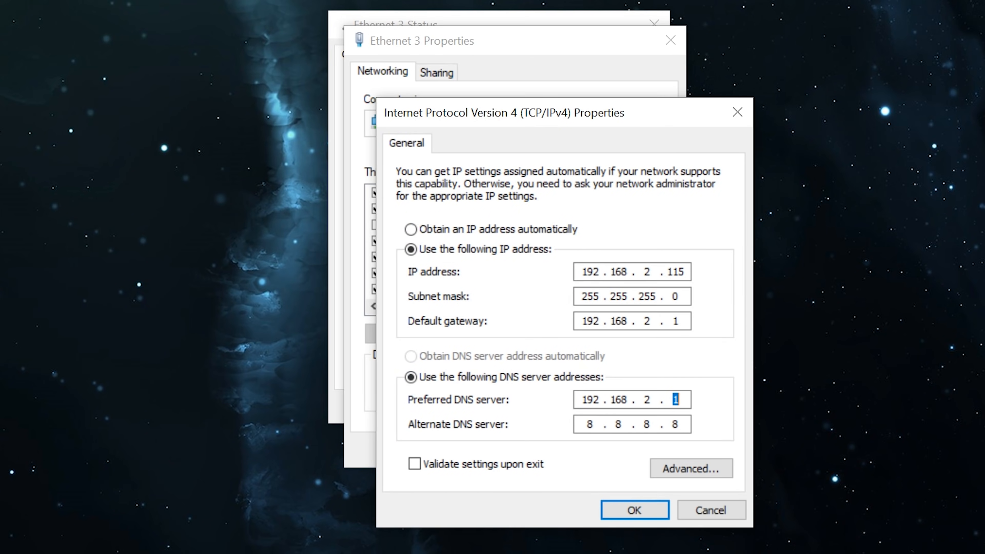
pyautogui.write('222')
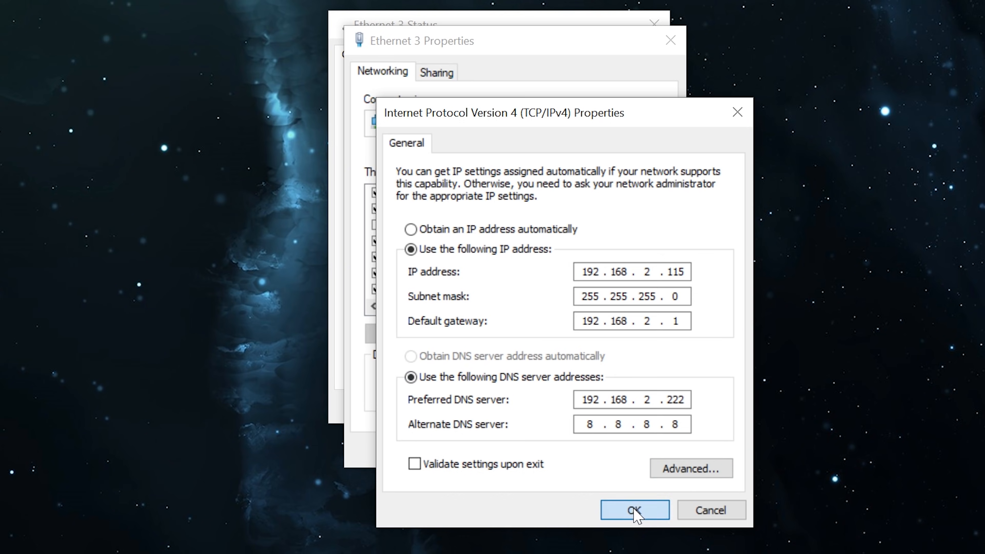
pyautogui.click(633, 509)
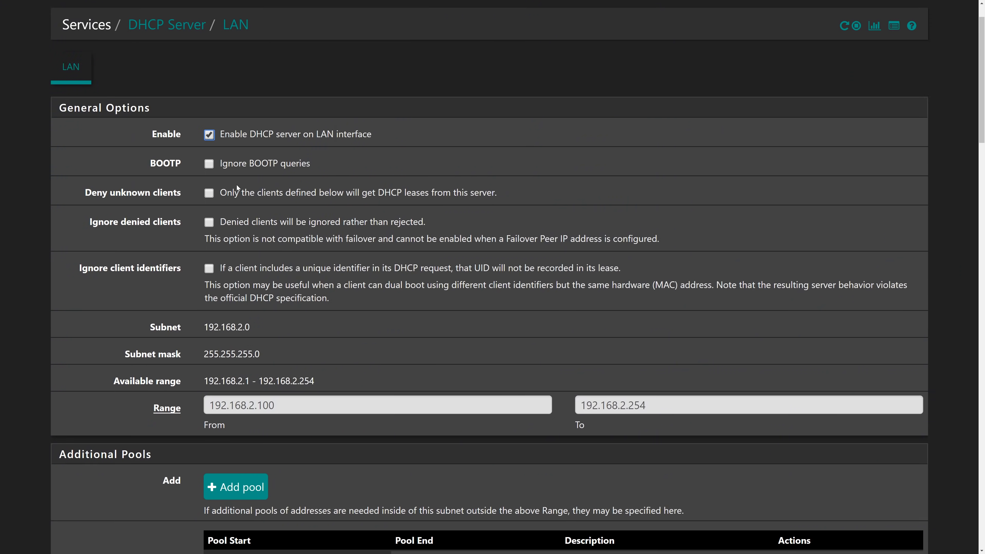
# Enter 192.168.2.222 as the pfSense LAN DHCP server's first DNS server.
pyautogui.write('192.168.2.222')
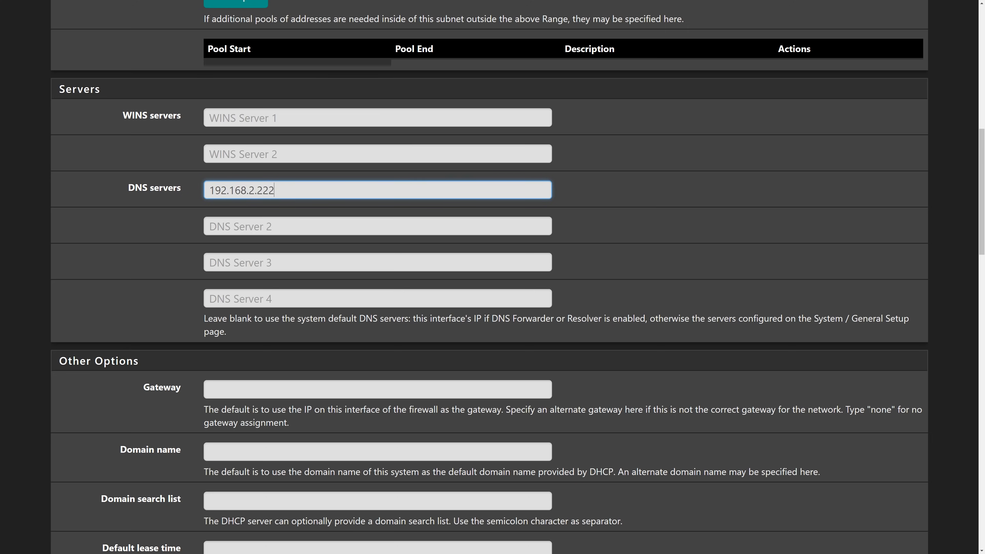
pyautogui.scroll(-3)
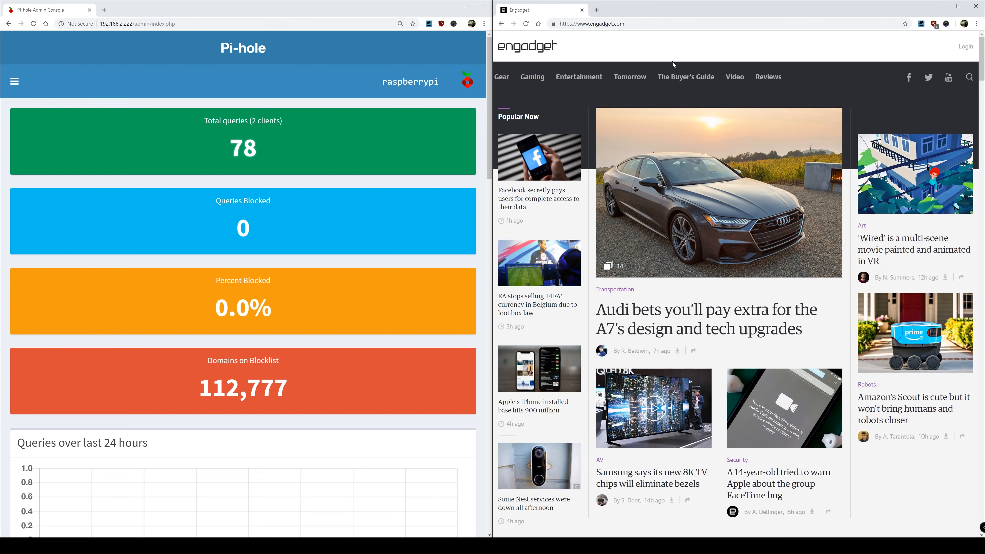
# Browse CNN and Fox in Edge so the Pi-hole dashboard reaches 77 blocked queries, 30.1%.
pyautogui.click(925, 23)
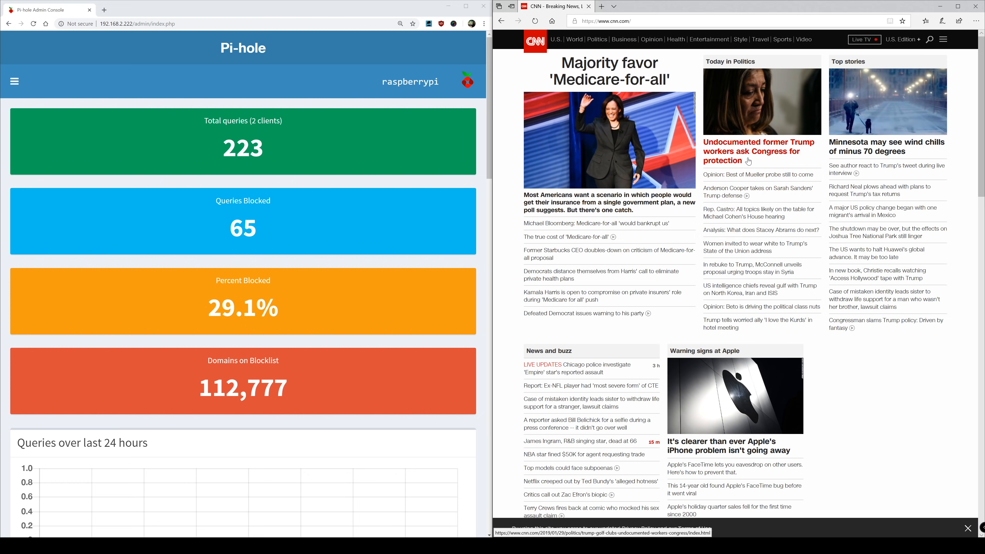
pyautogui.moveTo(746, 159)
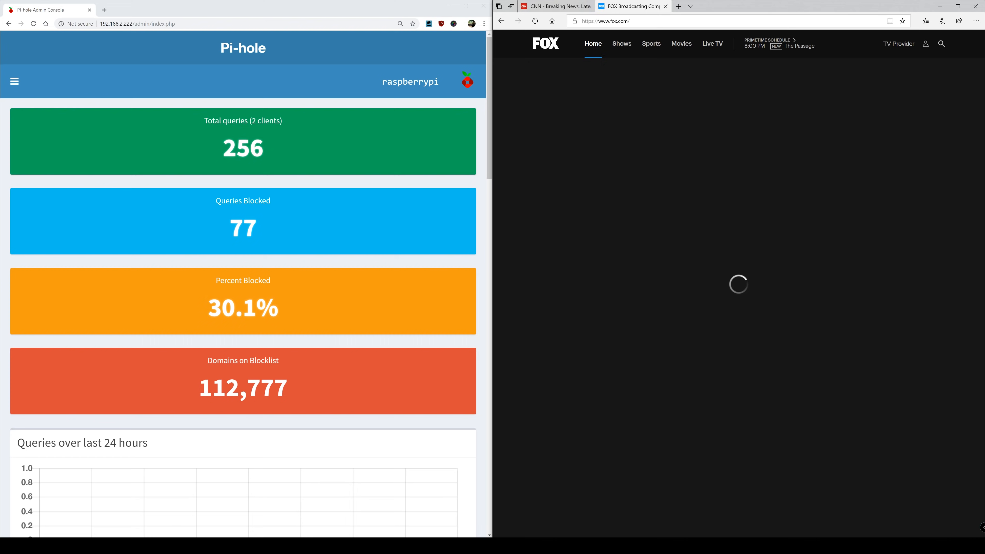
pyautogui.click(754, 6)
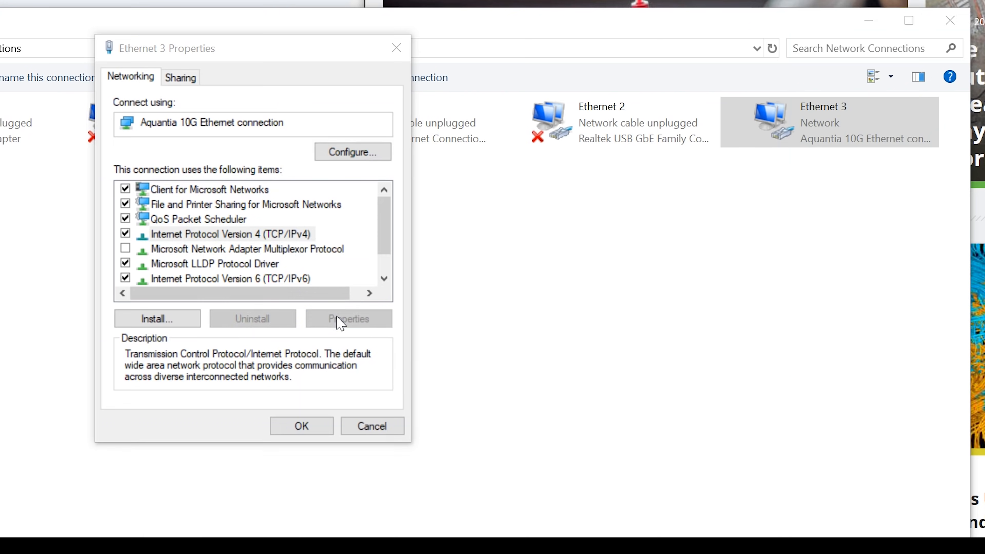
# Set Ethernet 3's IPv4 preferred DNS to 8.8.8.8 and alternate DNS to 8.8.4.4.
pyautogui.click(348, 319)
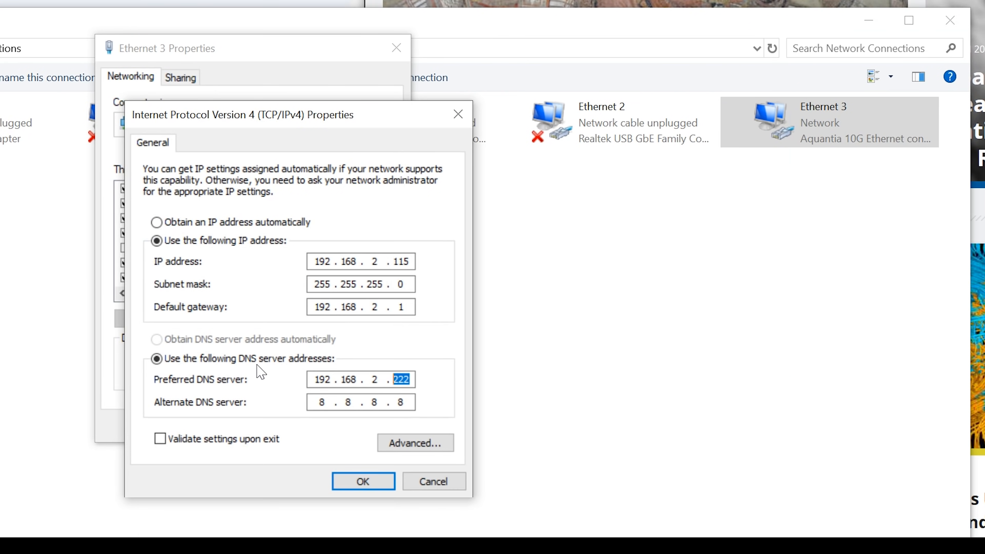
pyautogui.write('19 . . .')
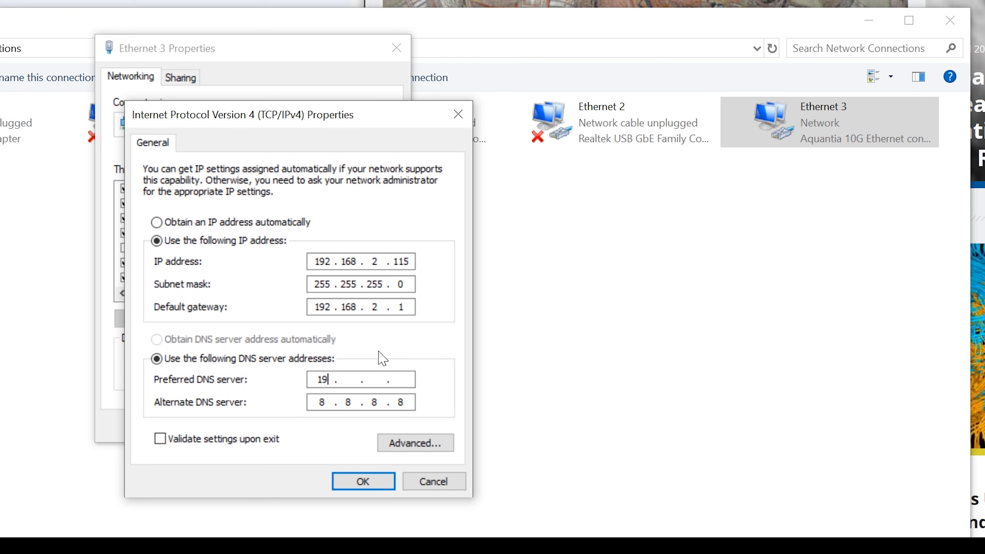
pyautogui.write('8.8')
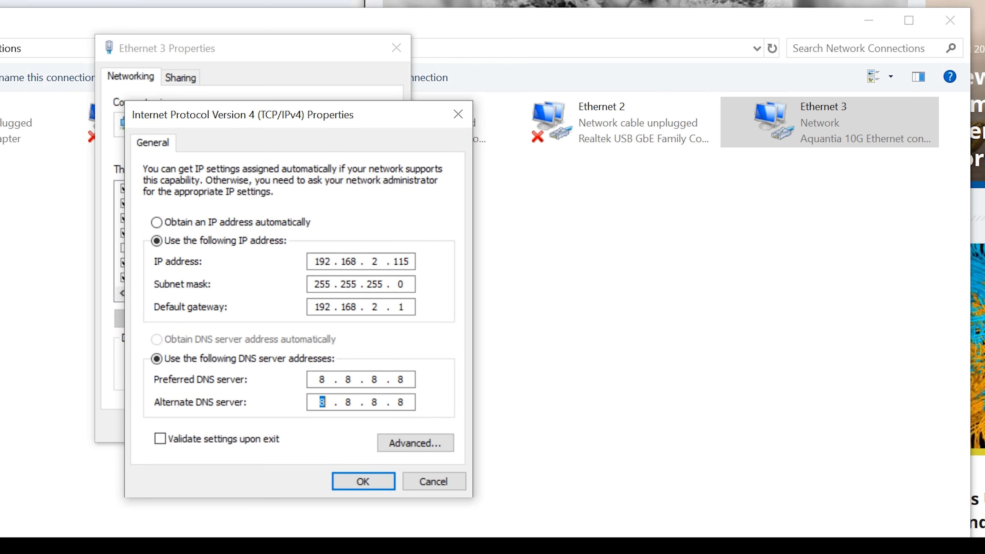
pyautogui.write('8')
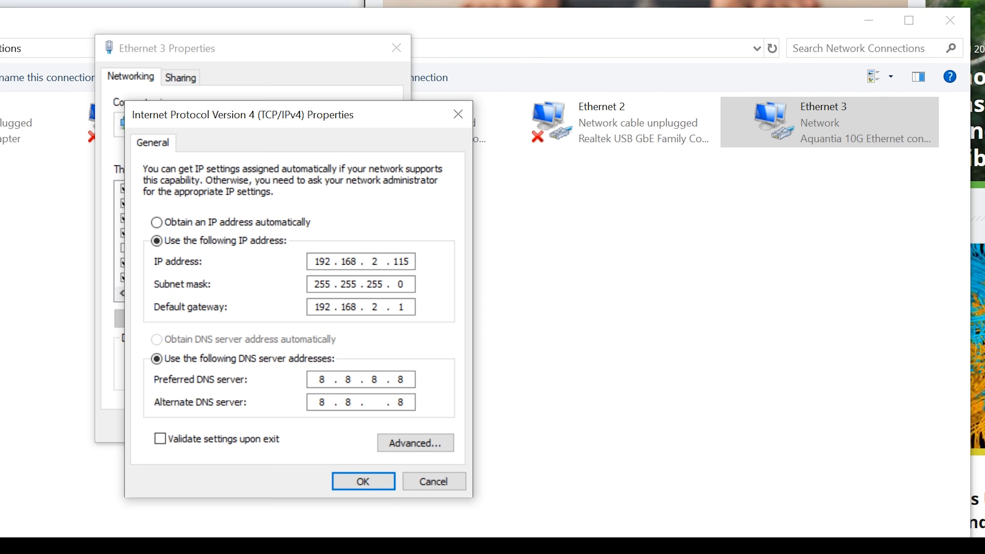
pyautogui.write('4')
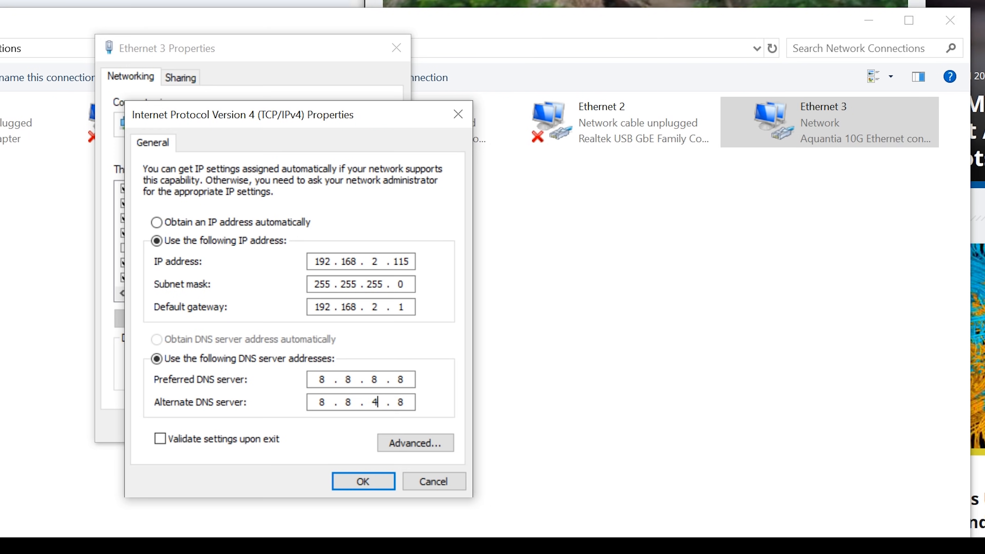
pyautogui.write('4')
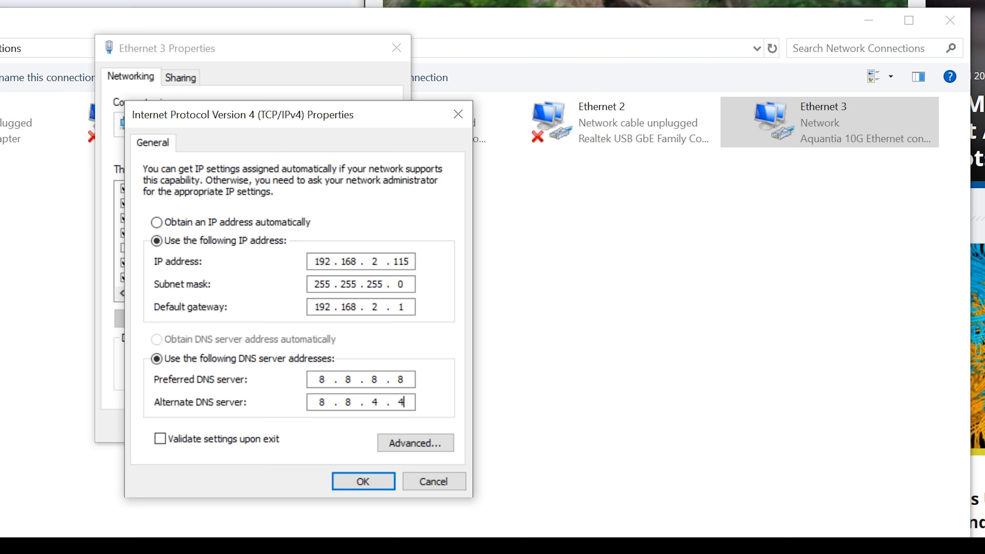
pyautogui.moveTo(327, 252)
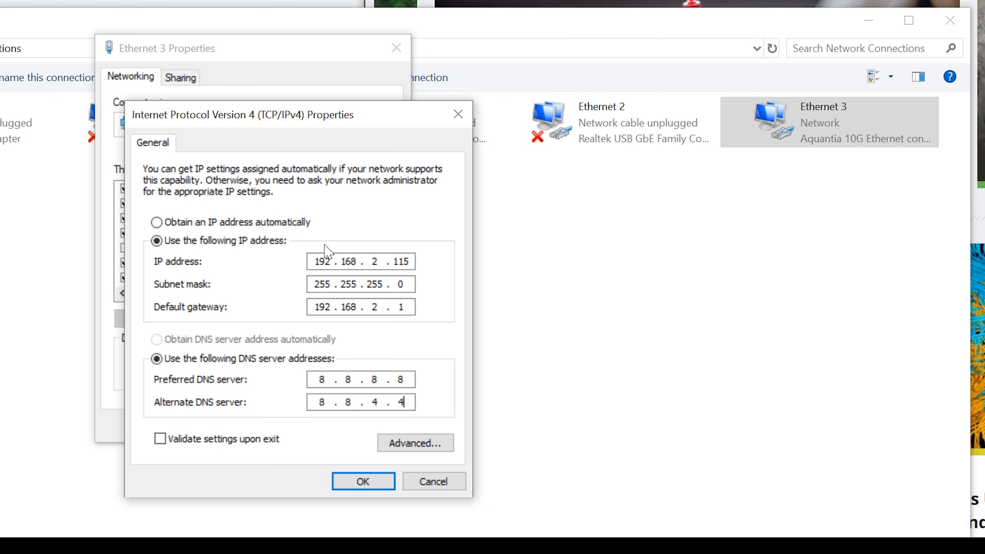
pyautogui.click(363, 482)
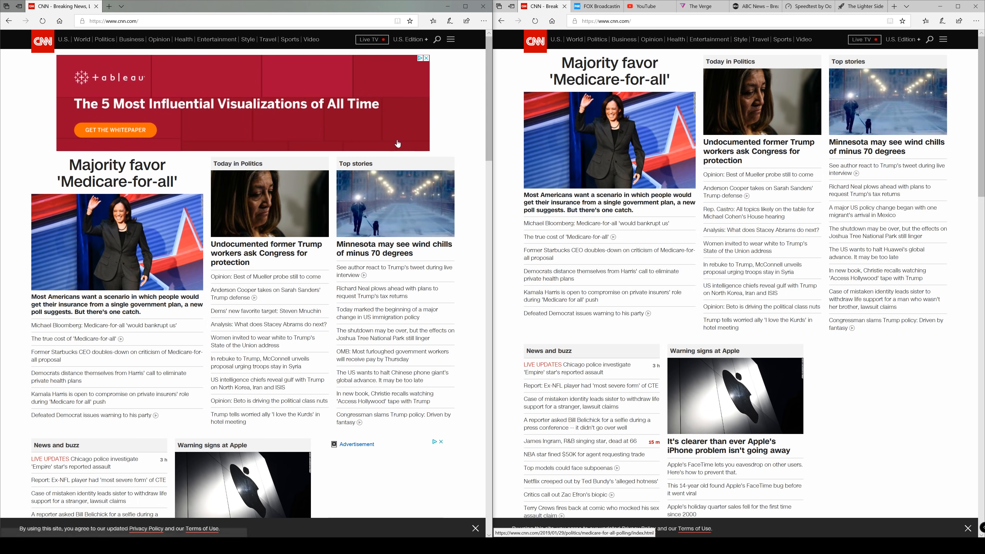
# Compare CNN's ads between the two windows, then start a new tab in each for YouTube.
pyautogui.scroll(-3)
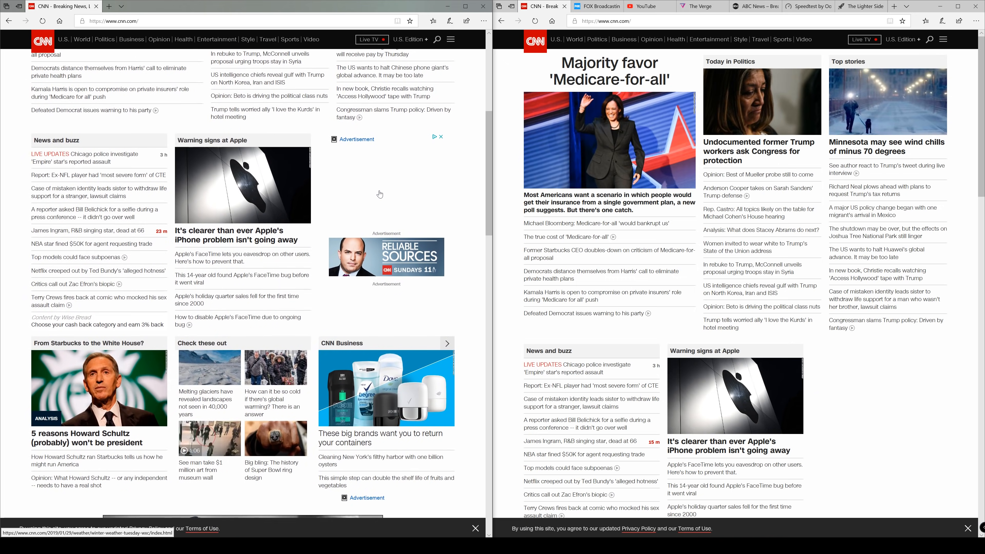
pyautogui.scroll(-3)
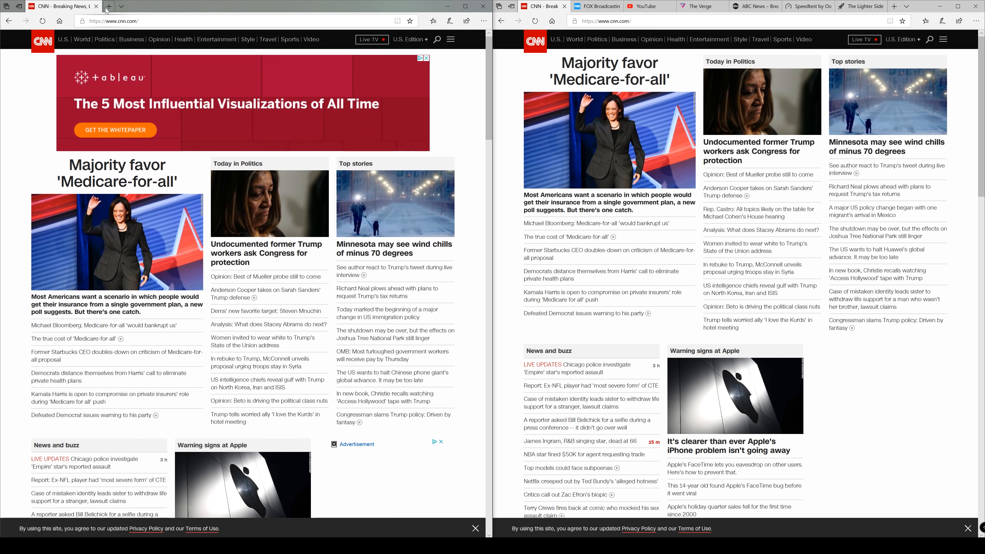
pyautogui.click(106, 6)
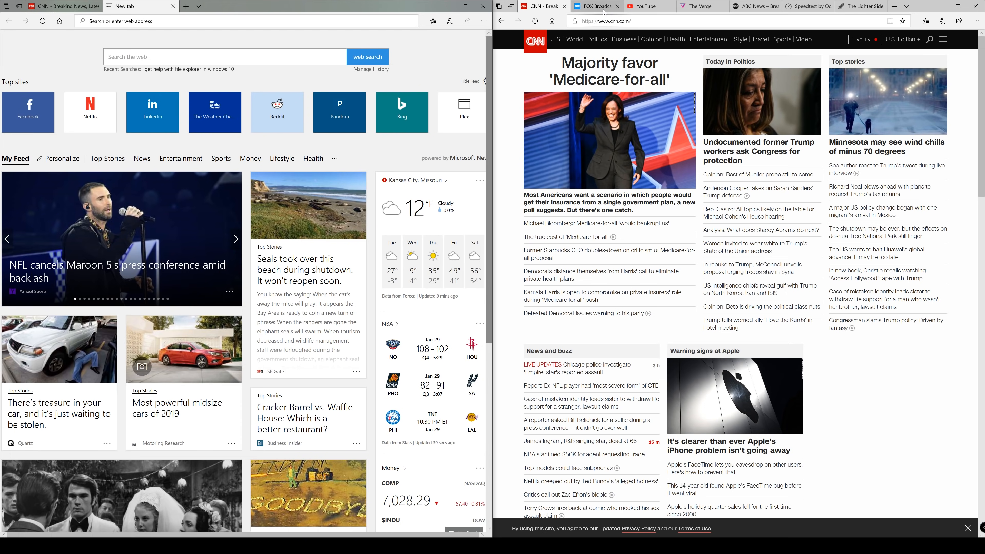
pyautogui.click(595, 6)
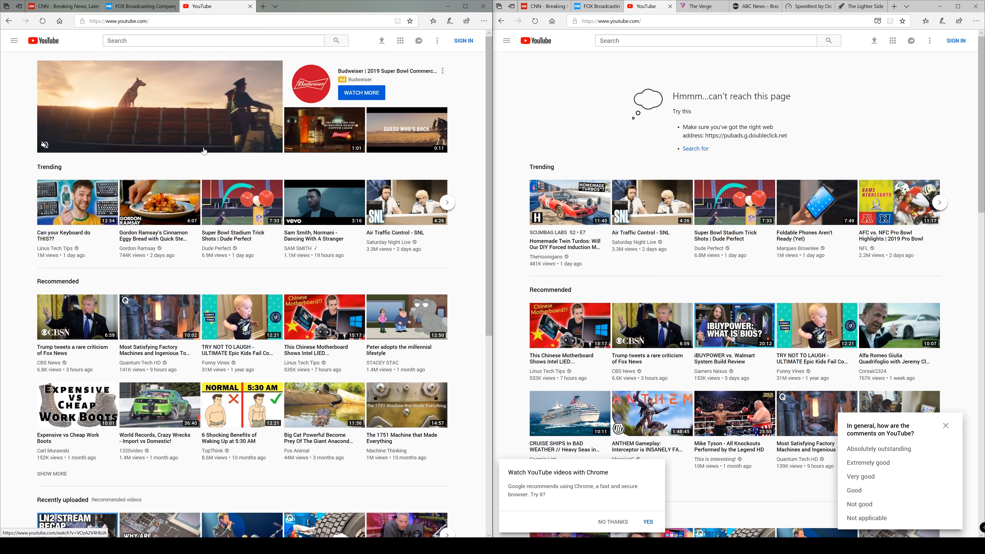
# Load The Verge in a new left-window tab and compare its ad banners against the filtered window.
pyautogui.click(263, 6)
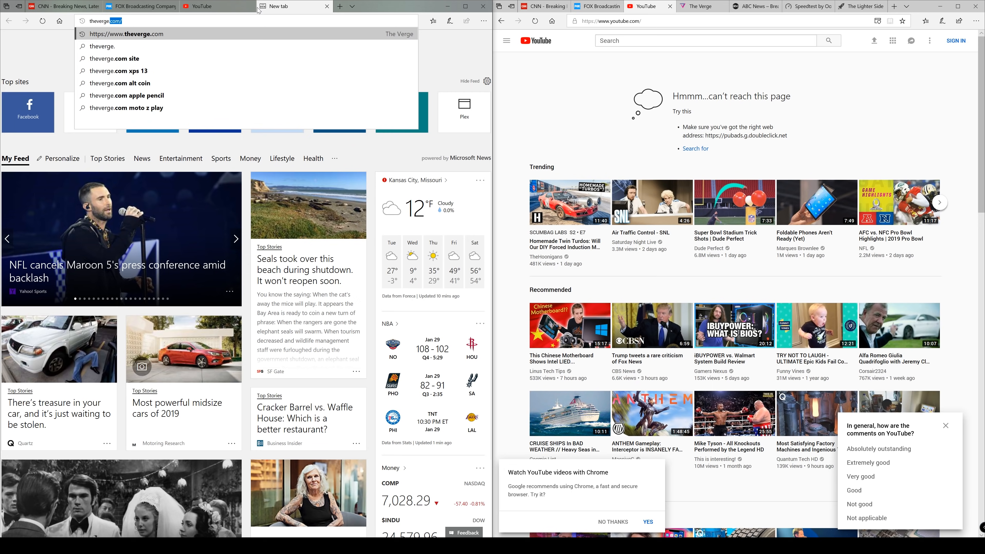
pyautogui.press('Enter')
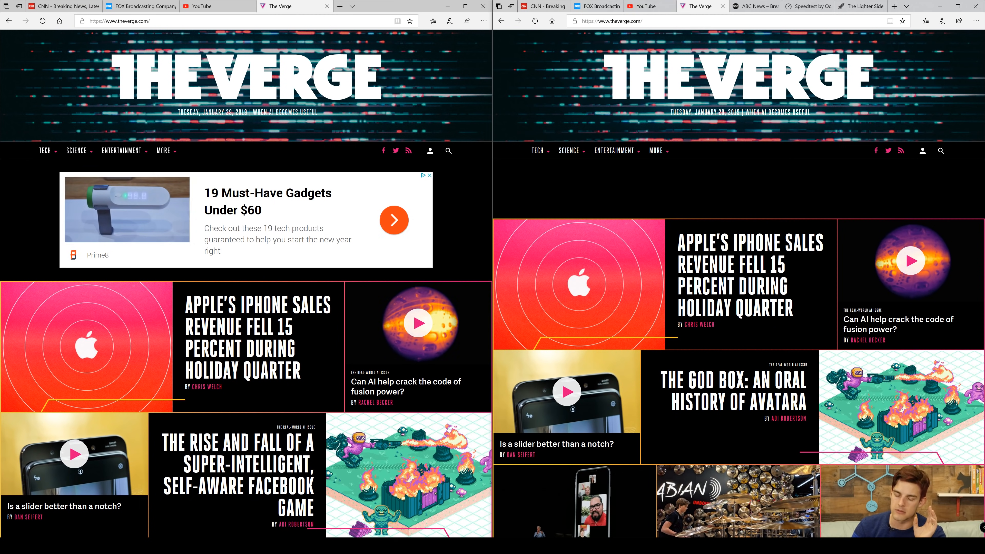
pyautogui.scroll(-3)
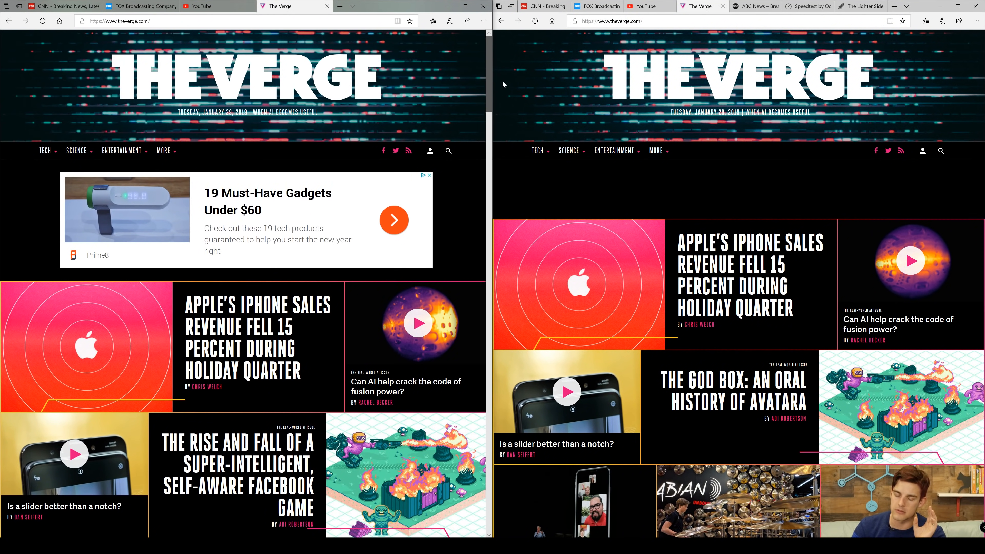
pyautogui.scroll(-3)
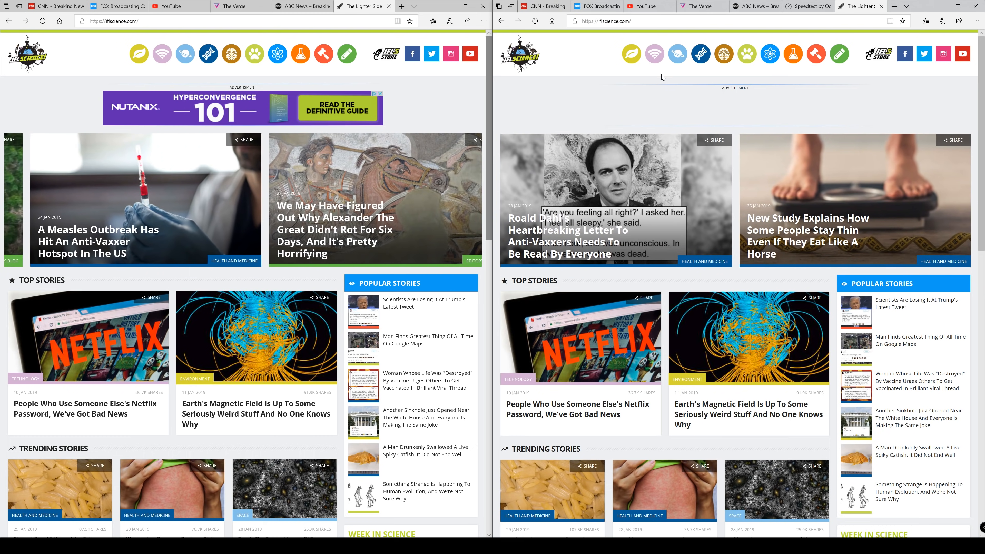
pyautogui.click(213, 6)
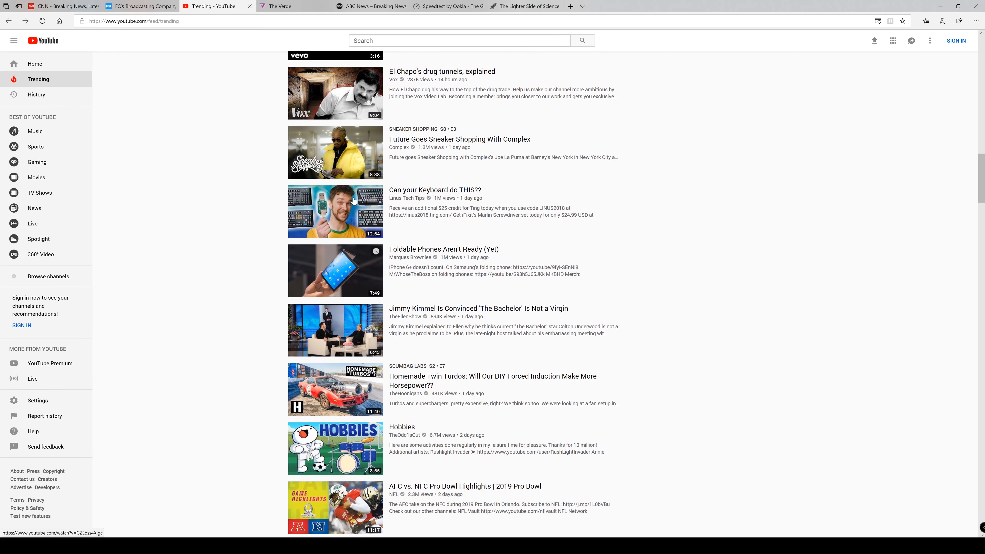
# Select the 'Can your Keyboard do THIS??' video from YouTube's Trending list.
pyautogui.click(335, 210)
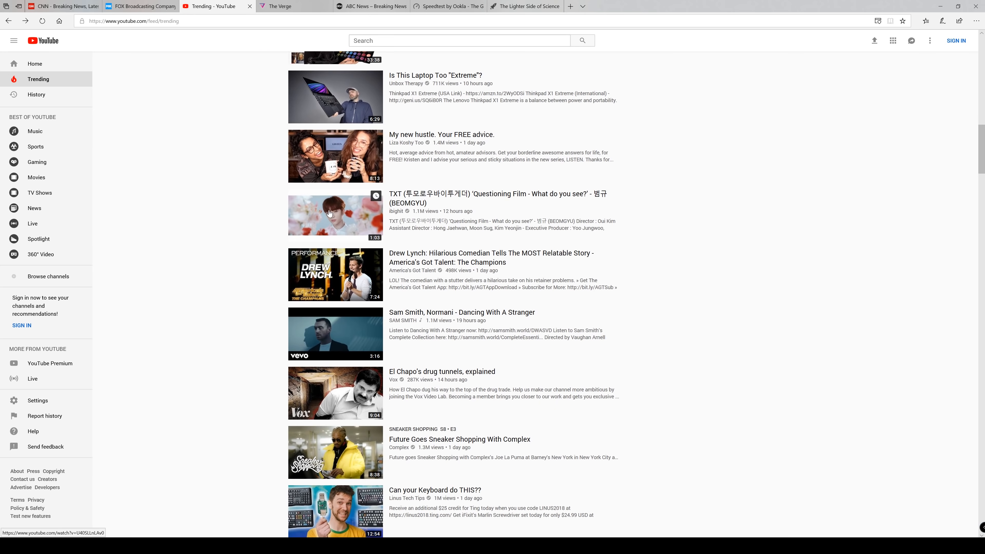
pyautogui.click(335, 216)
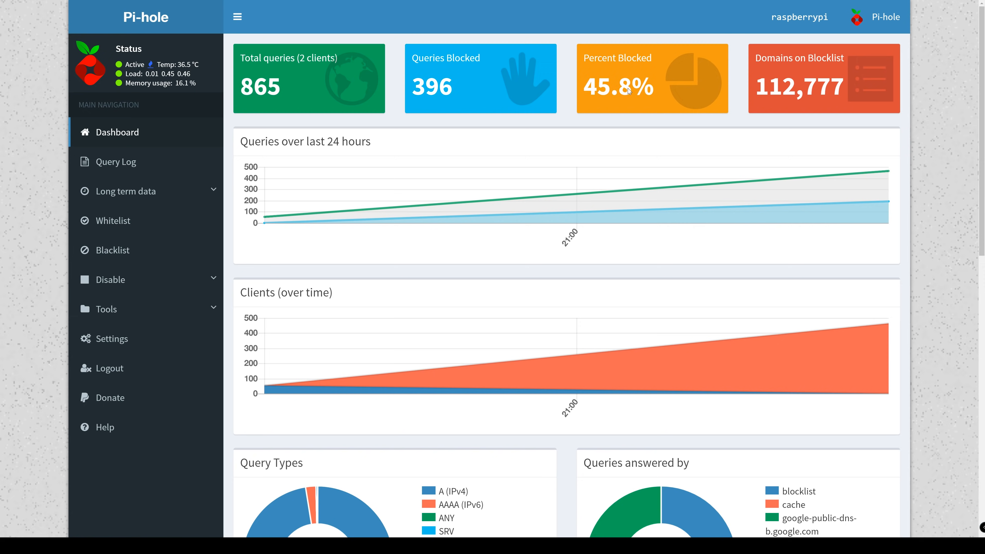
# Review the Pi-hole dashboard down to the Top Permitted and Top Blocked Domains tables.
pyautogui.click(237, 17)
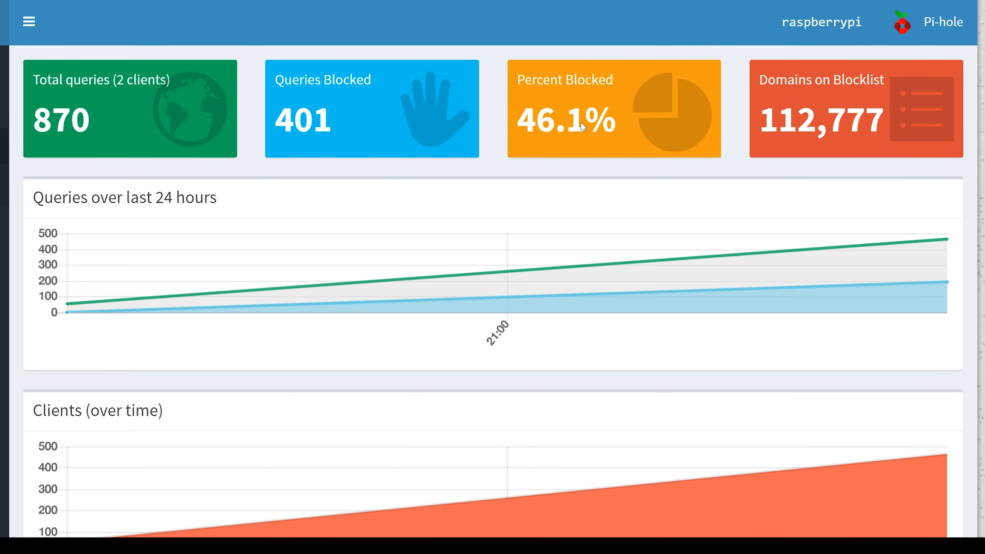
pyautogui.moveTo(817, 137)
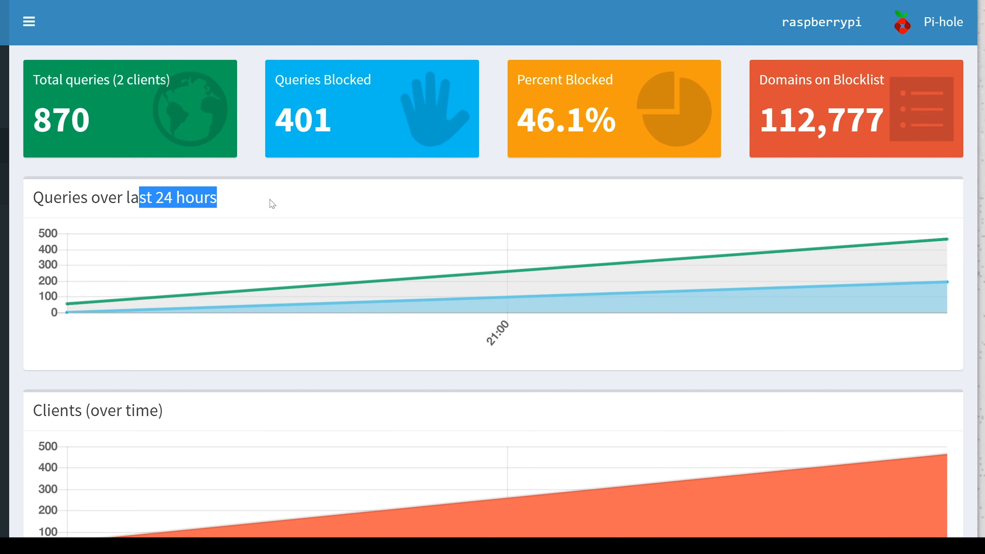
pyautogui.click(28, 20)
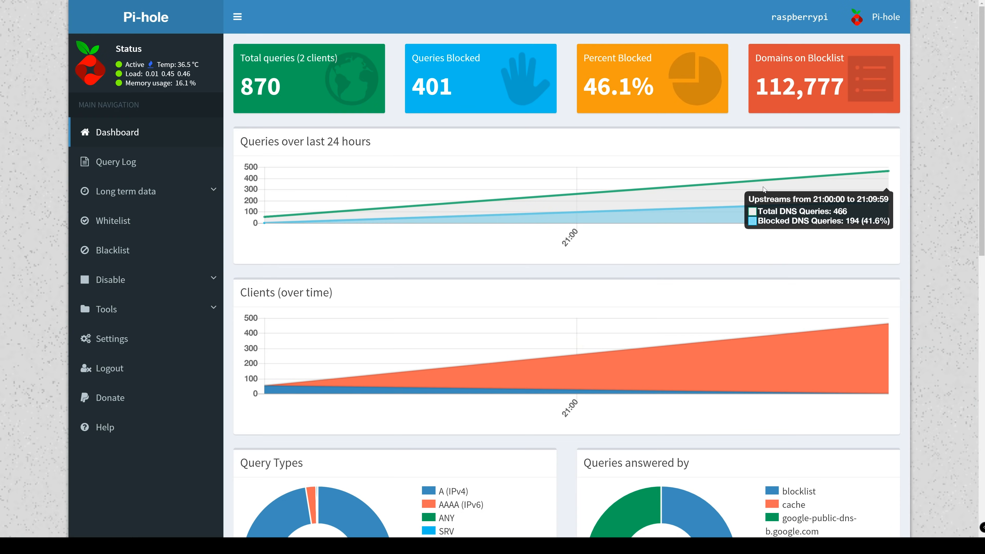
pyautogui.scroll(-3)
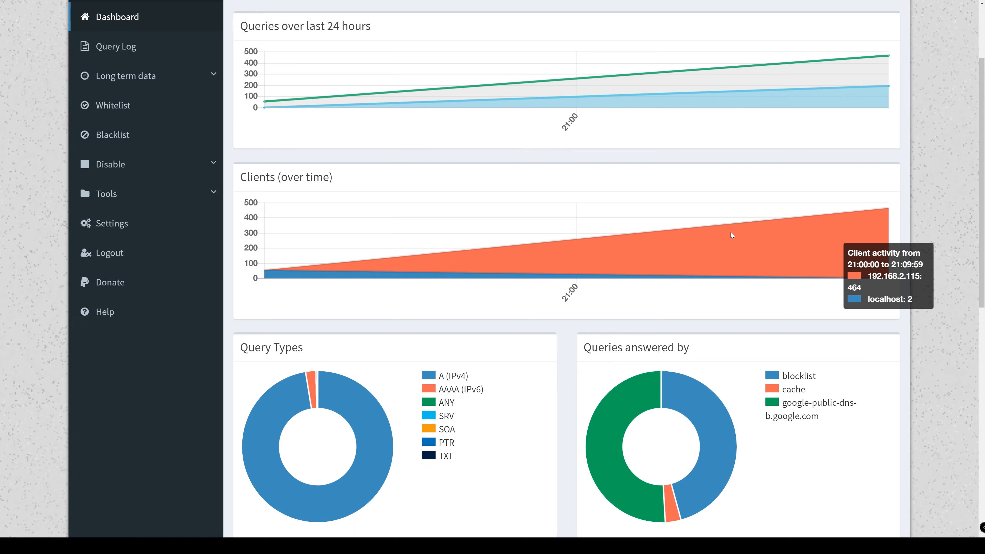
pyautogui.moveTo(812, 231)
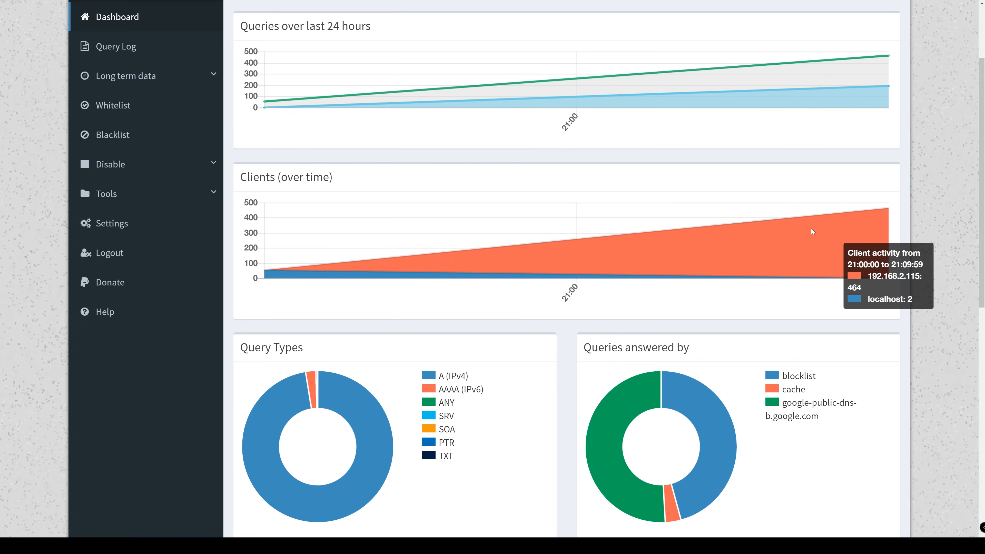
pyautogui.scroll(-3)
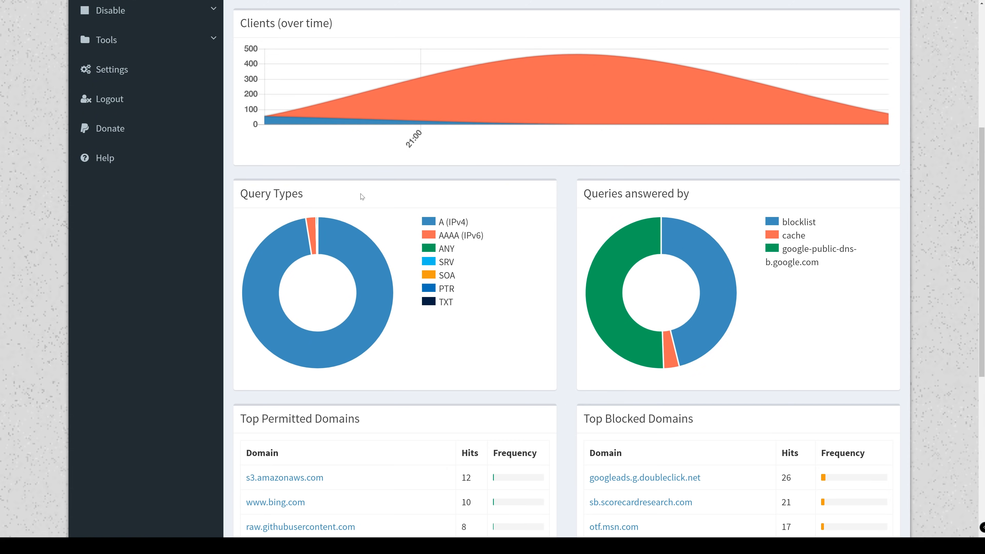
pyautogui.scroll(-3)
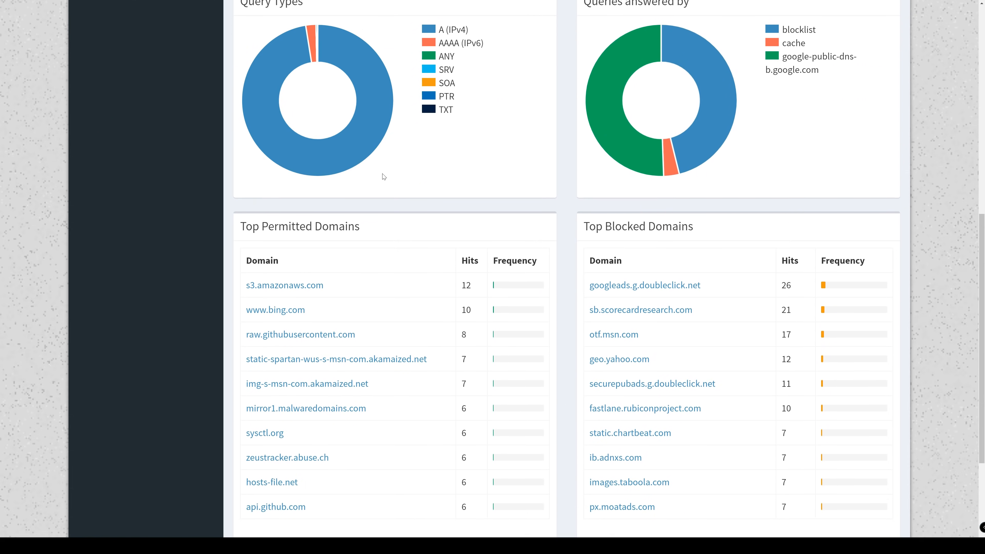
pyautogui.scroll(-3)
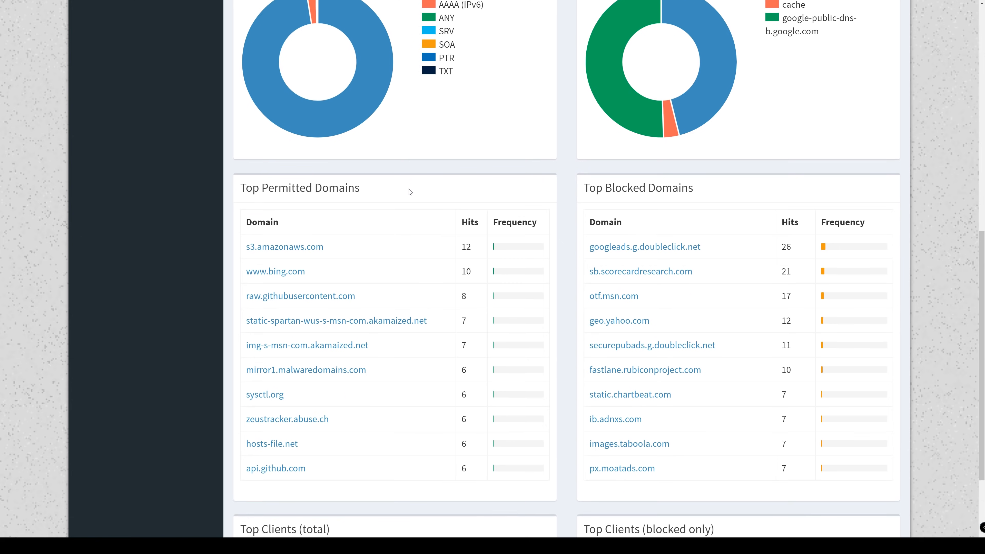
pyautogui.moveTo(728, 262)
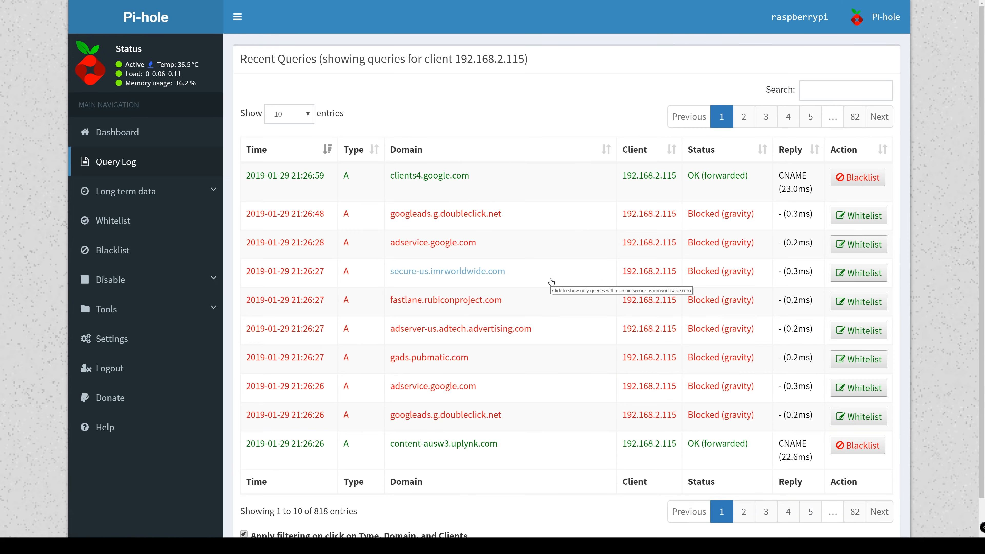
pyautogui.moveTo(822, 216)
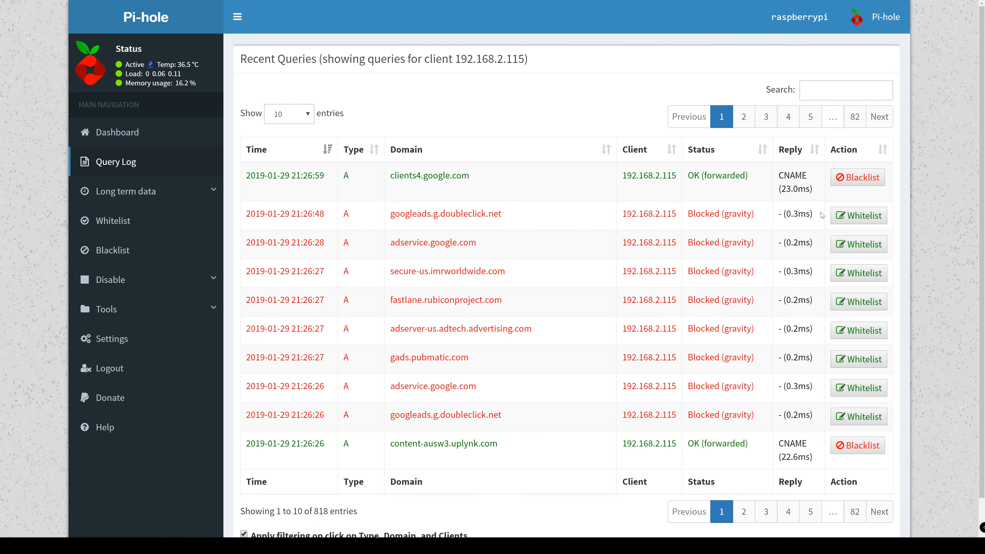
pyautogui.moveTo(798, 157)
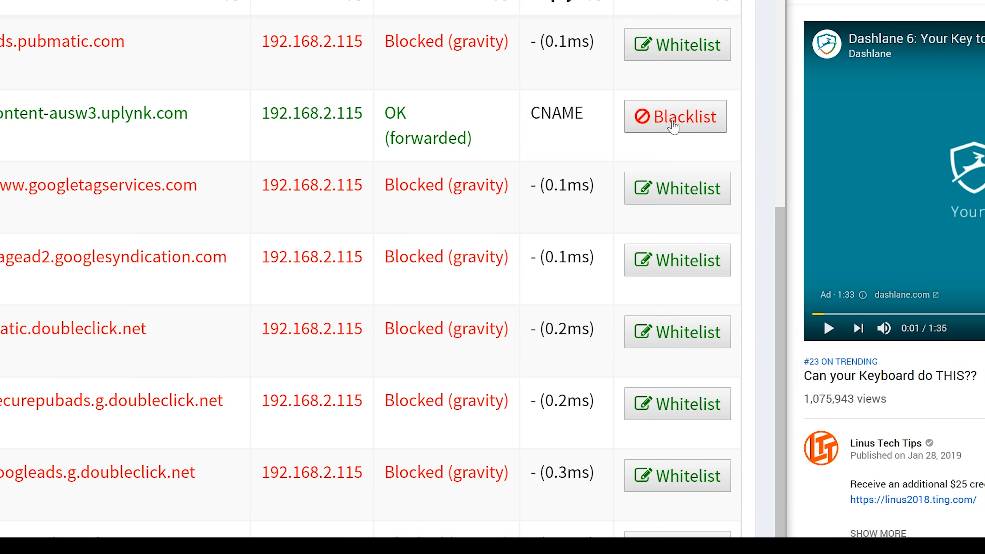
# Blacklist content-ausw3.uplynk.com from the Query Log and go to the Blacklist page.
pyautogui.click(676, 116)
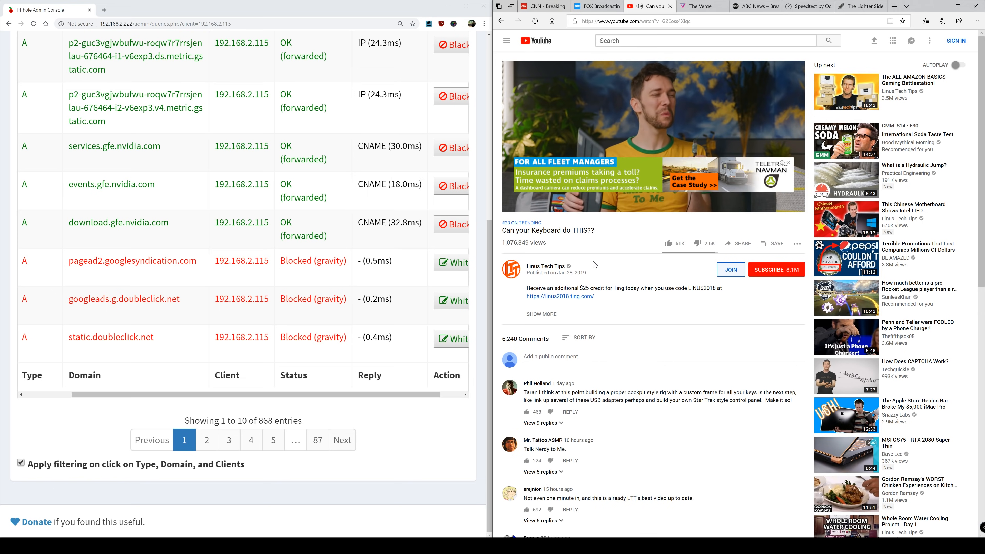
pyautogui.click(654, 137)
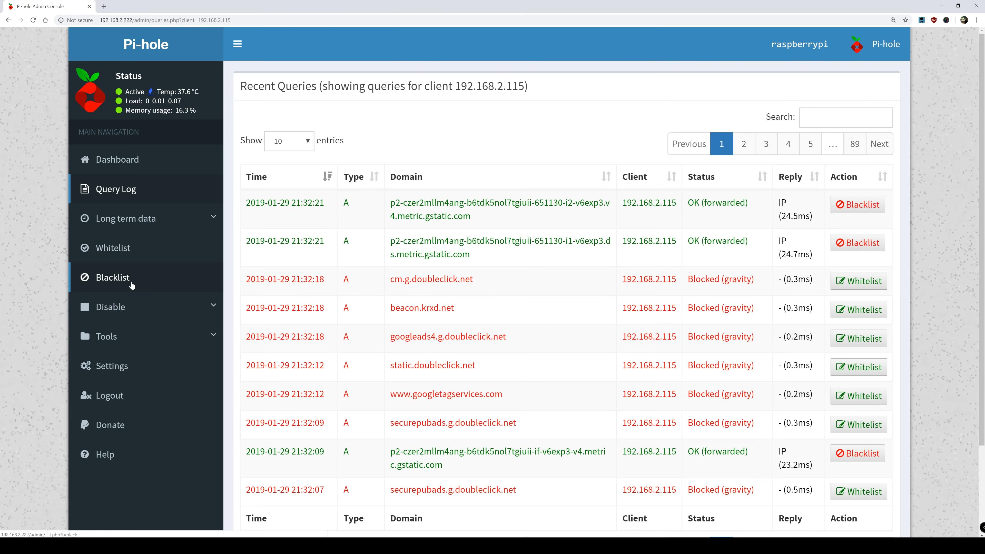
pyautogui.click(114, 278)
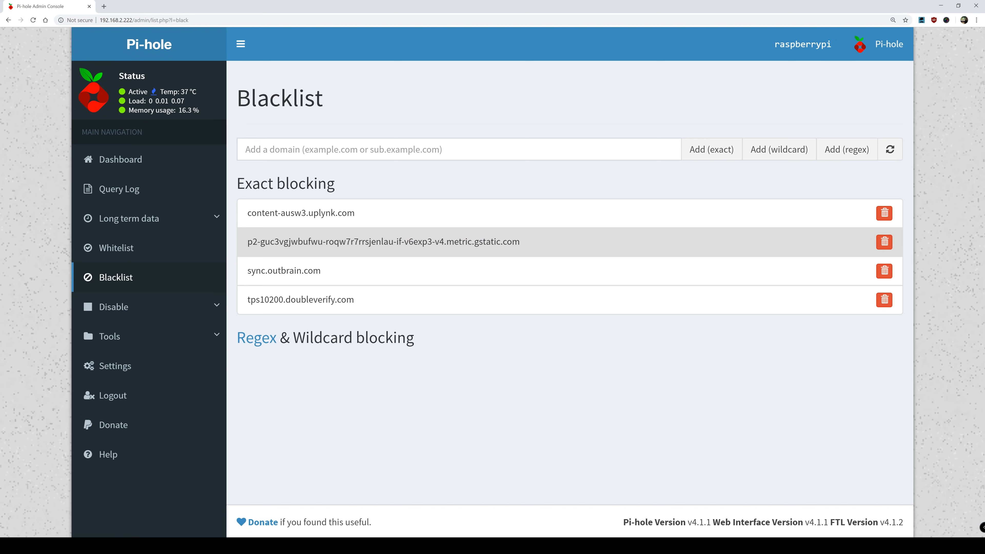
# Add gstatic.com to the blacklist as a wildcard, covering all its subdomains.
pyautogui.click(457, 149)
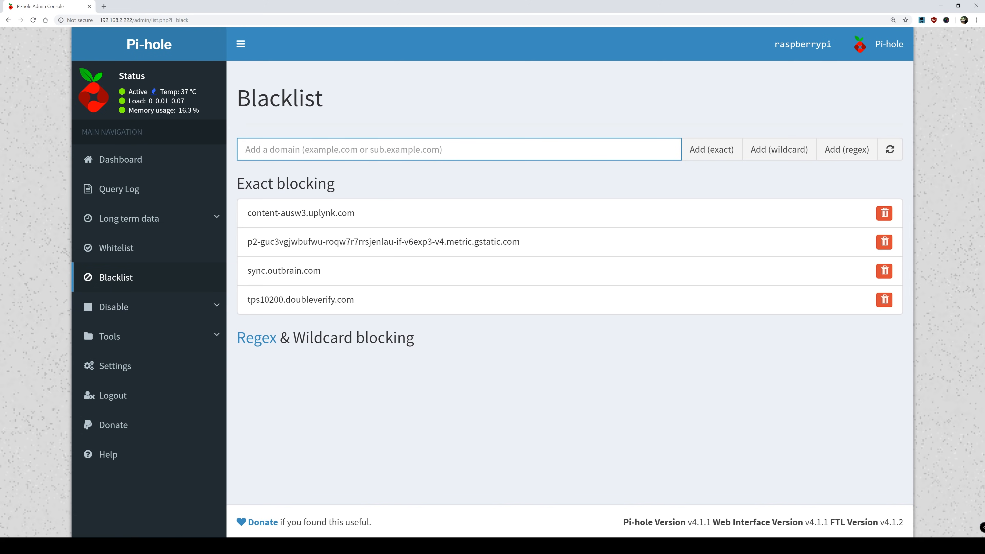
pyautogui.write('gstatic.com')
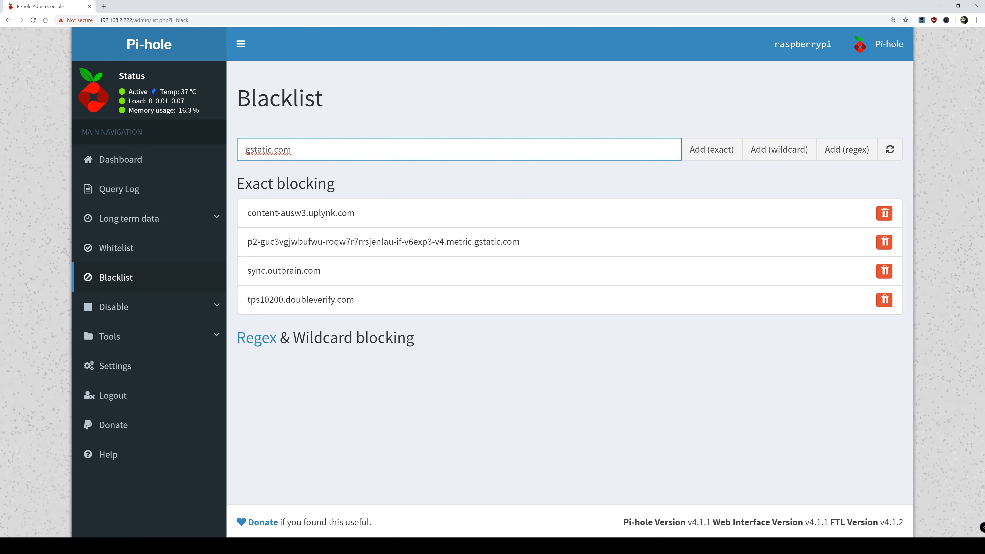
pyautogui.moveTo(778, 149)
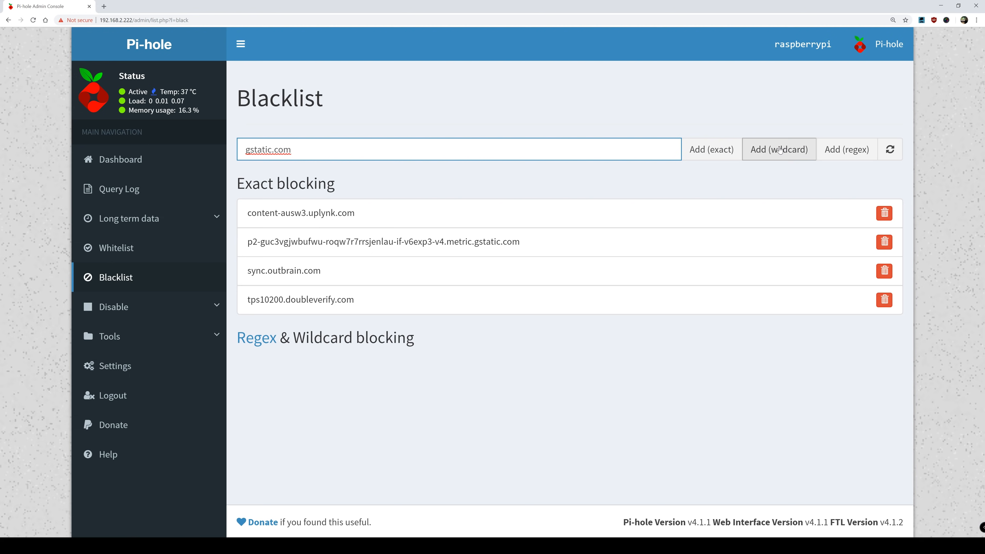
pyautogui.click(779, 149)
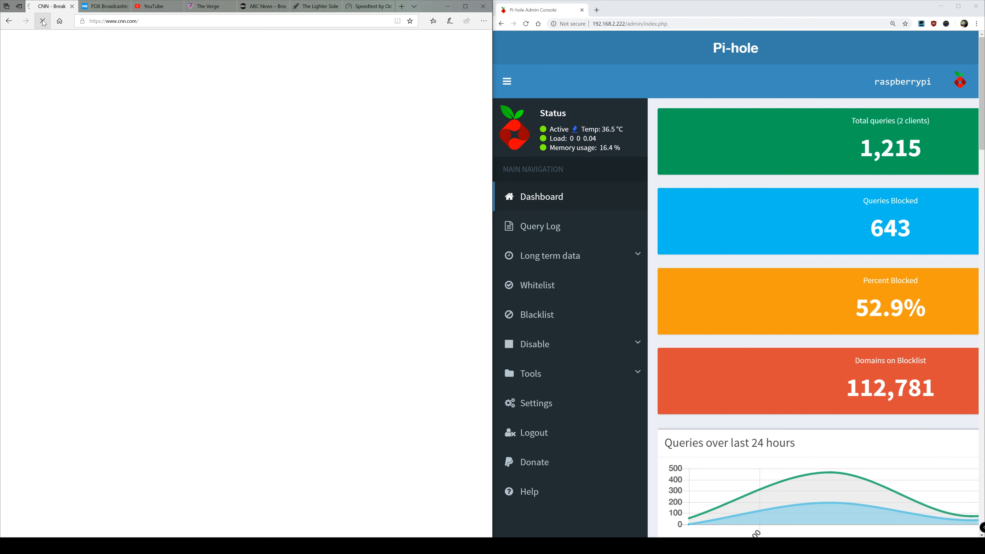
# Reload CNN and The Verge in Edge to push the Pi-hole block rate toward 55.2%.
pyautogui.click(103, 6)
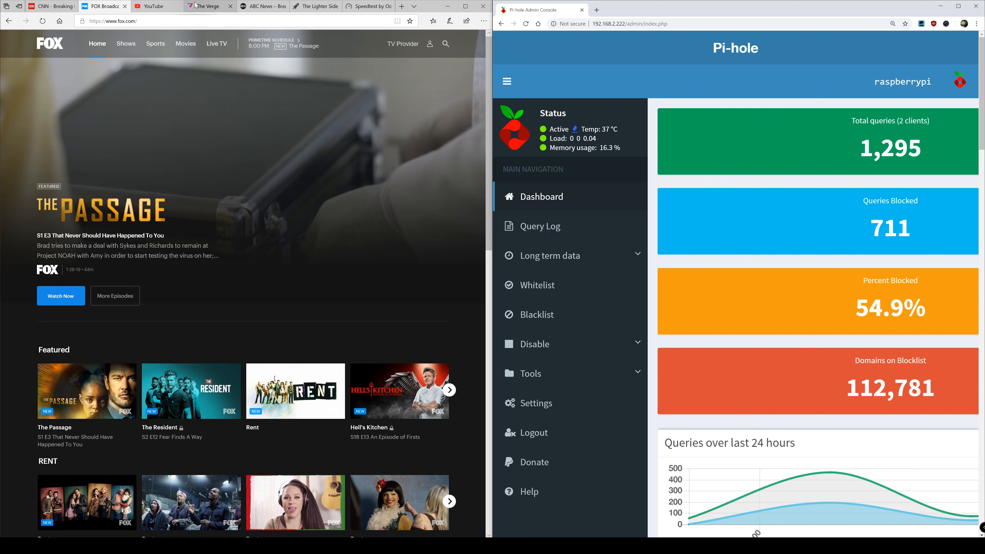
pyautogui.click(209, 6)
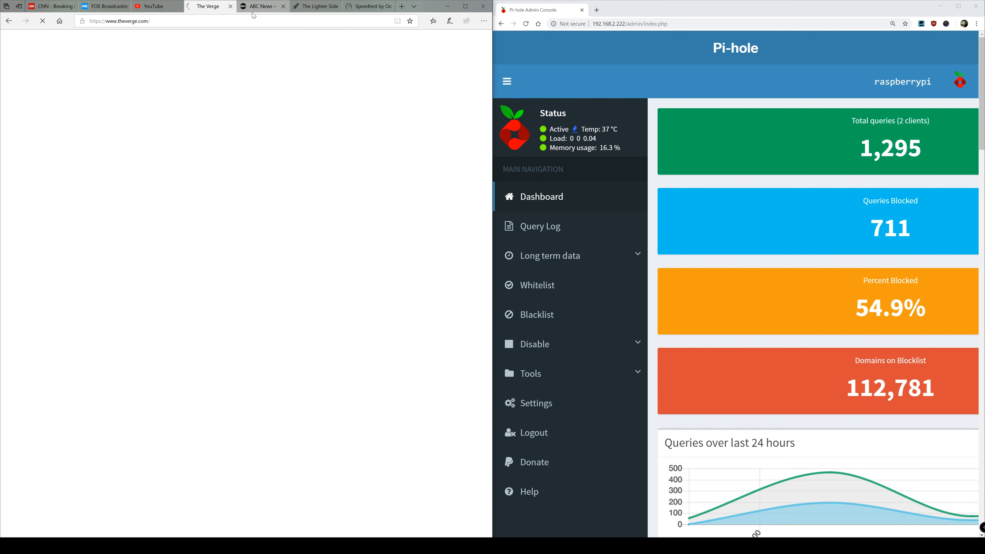
pyautogui.moveTo(262, 6)
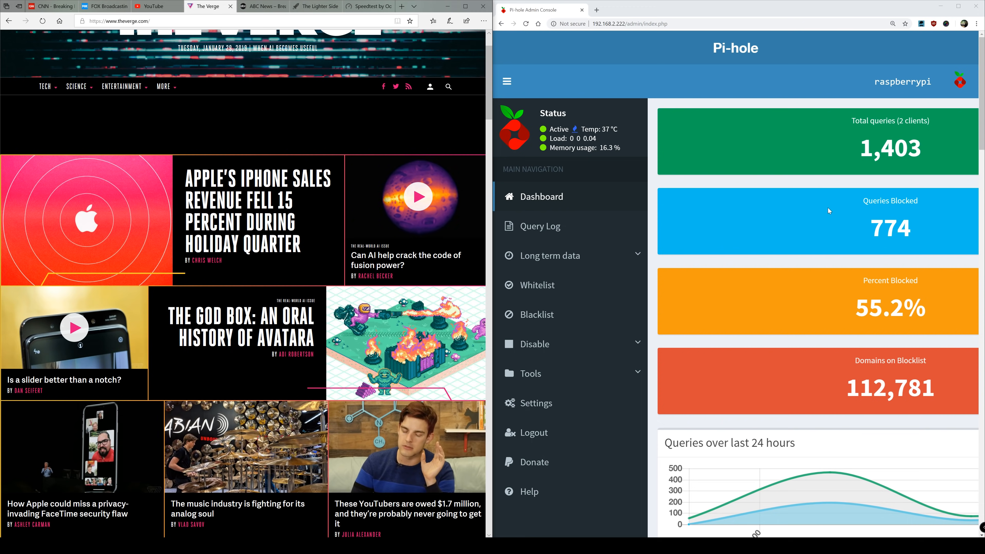
pyautogui.moveTo(463, 179)
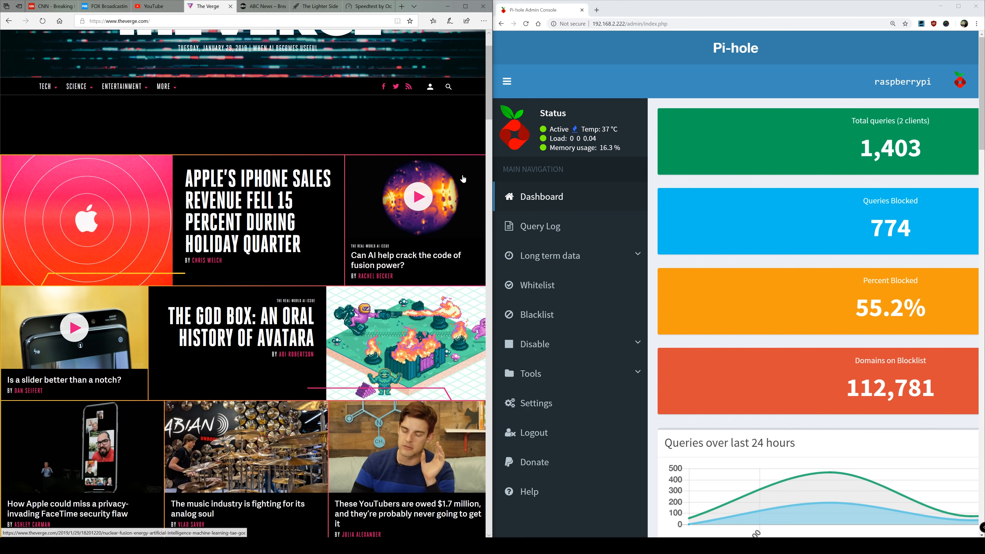